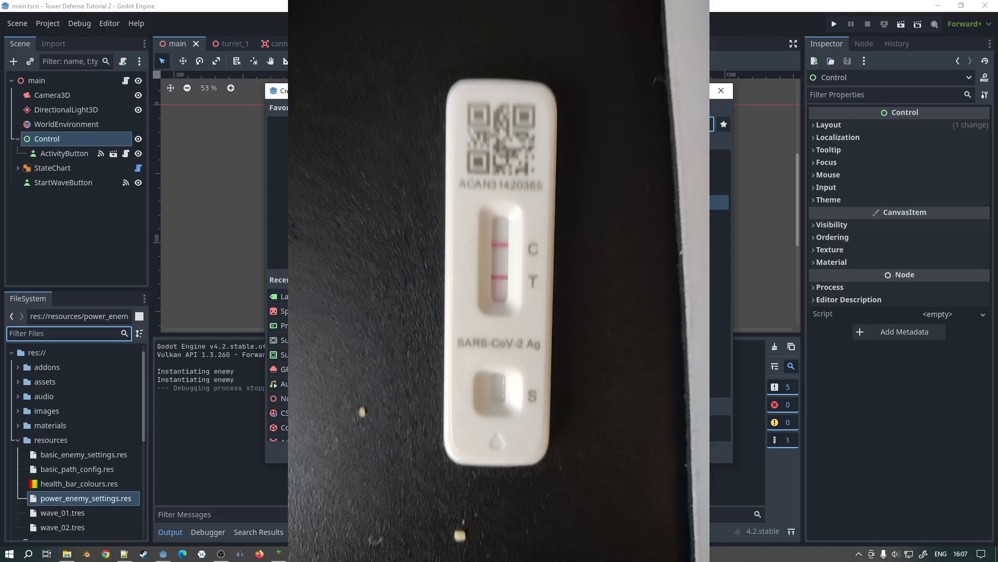
Search the Add Child Node dialog for 'label' to locate the Label node type.
{"action": "type", "text": "label"}
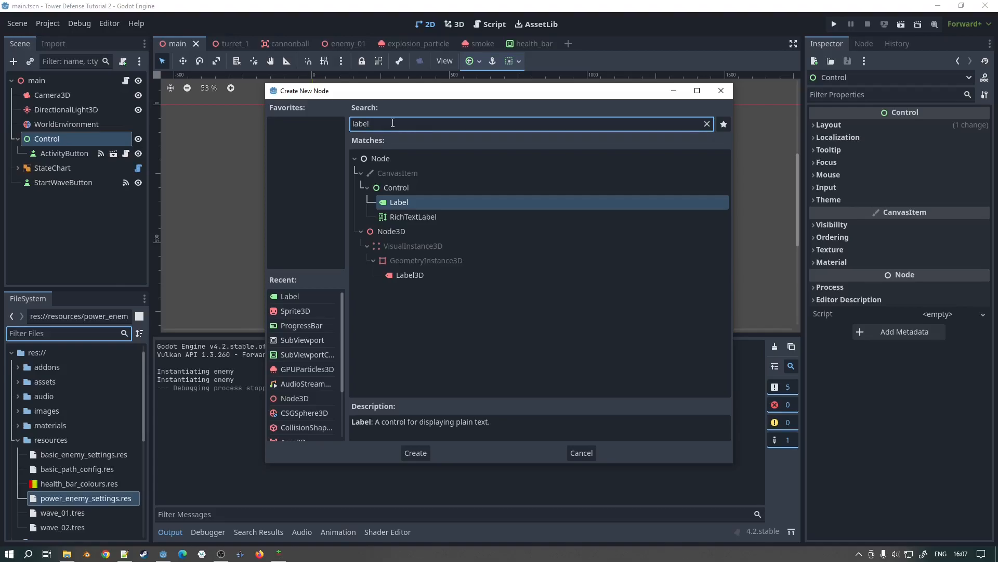
{"action": "mouse_move", "coordinate": [422, 202]}
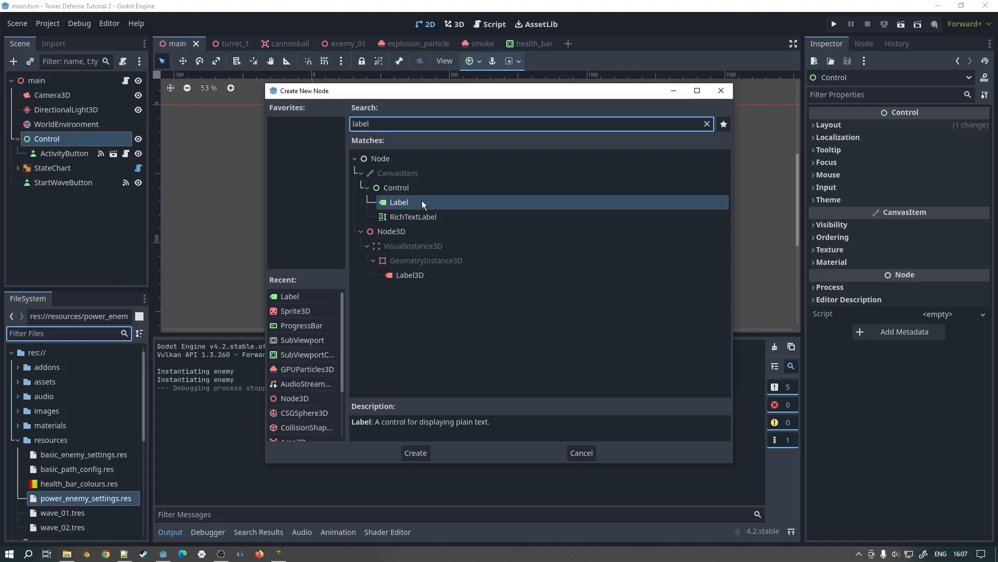
{"action": "mouse_move", "coordinate": [426, 205]}
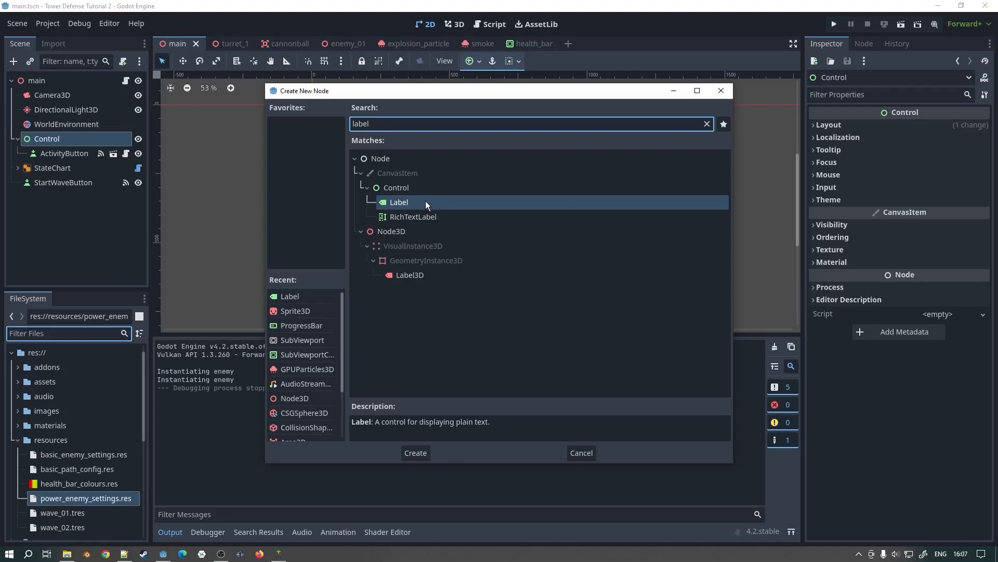
{"action": "mouse_move", "coordinate": [415, 203]}
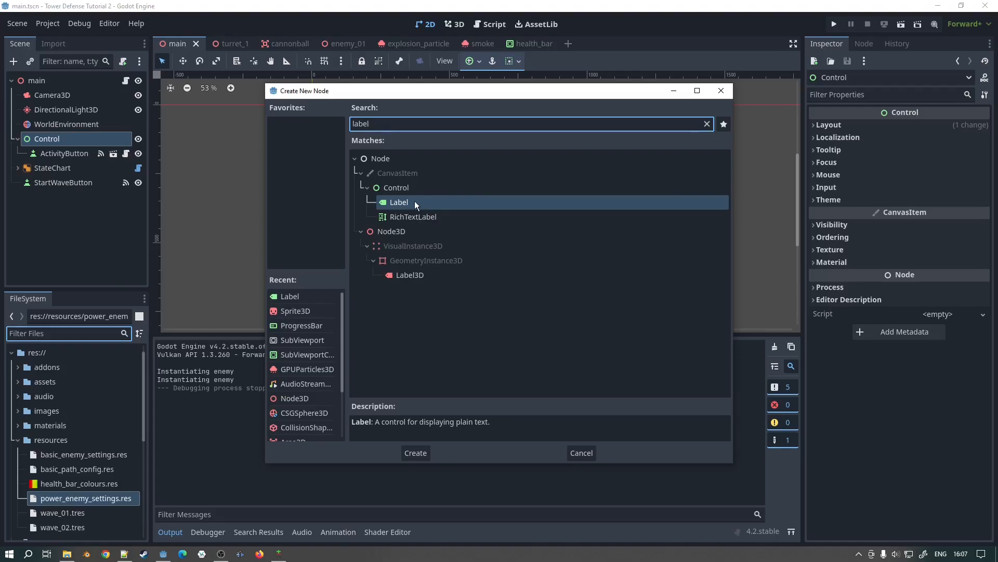
{"action": "mouse_move", "coordinate": [410, 288]}
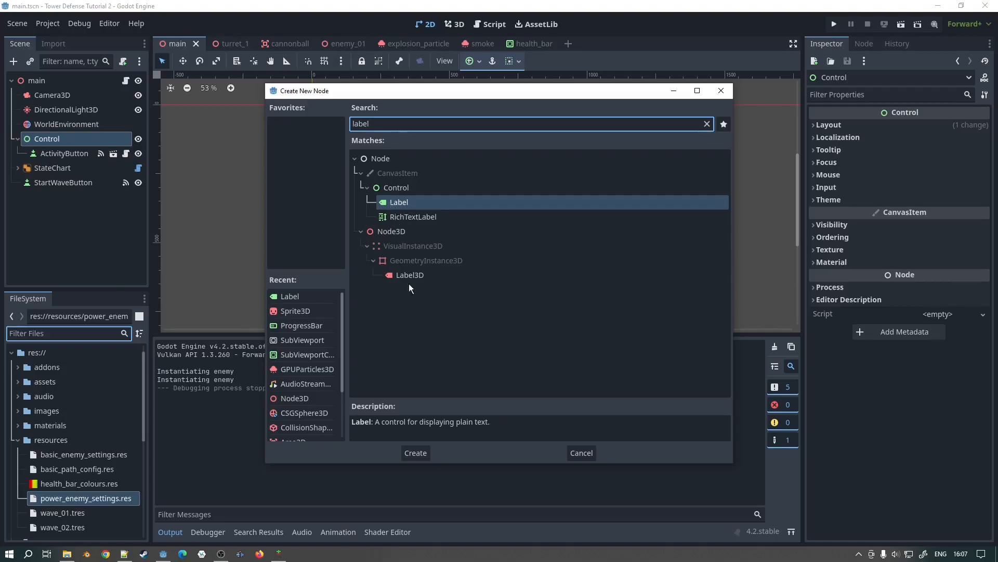
Add the Label, rename it CashLabel and anchor it with the Top Wide preset.
{"action": "left_click", "coordinate": [416, 453]}
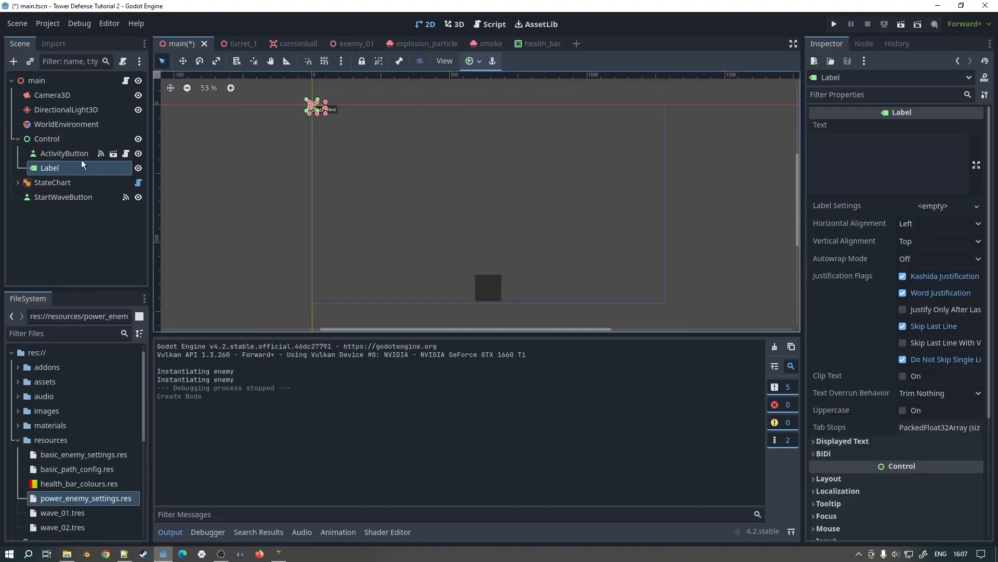
{"action": "double_click", "coordinate": [50, 168]}
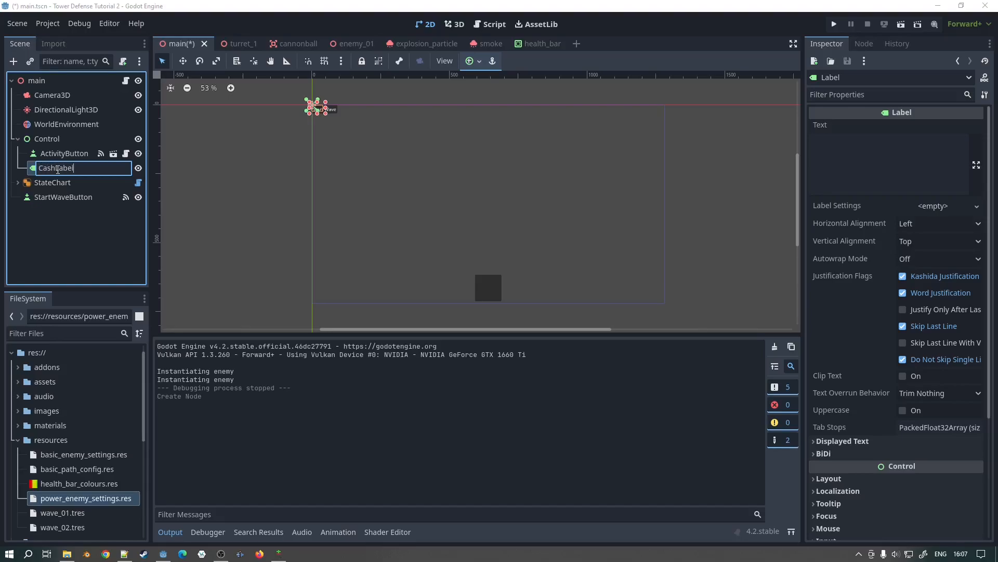
{"action": "key", "text": "Return"}
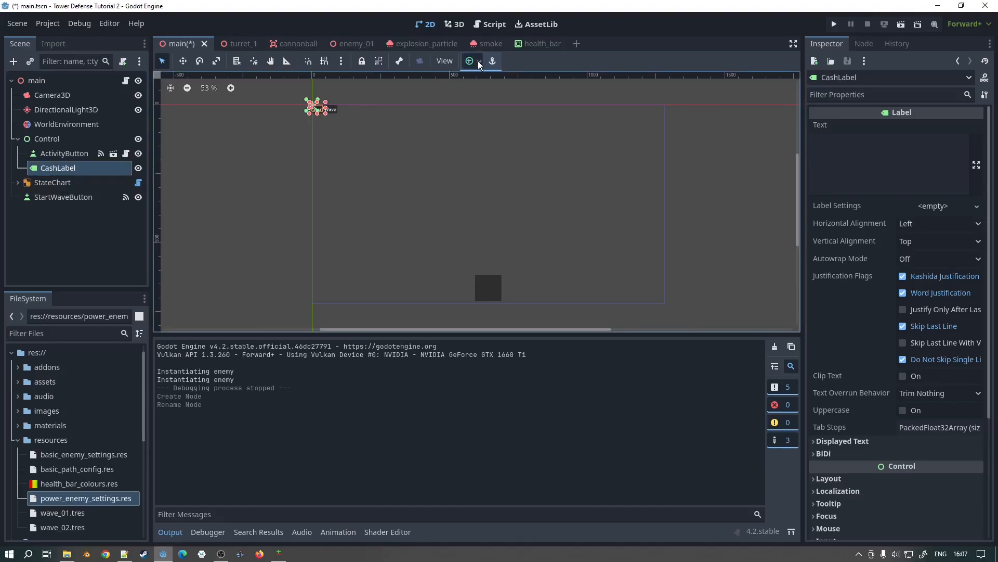
{"action": "left_click", "coordinate": [530, 114]}
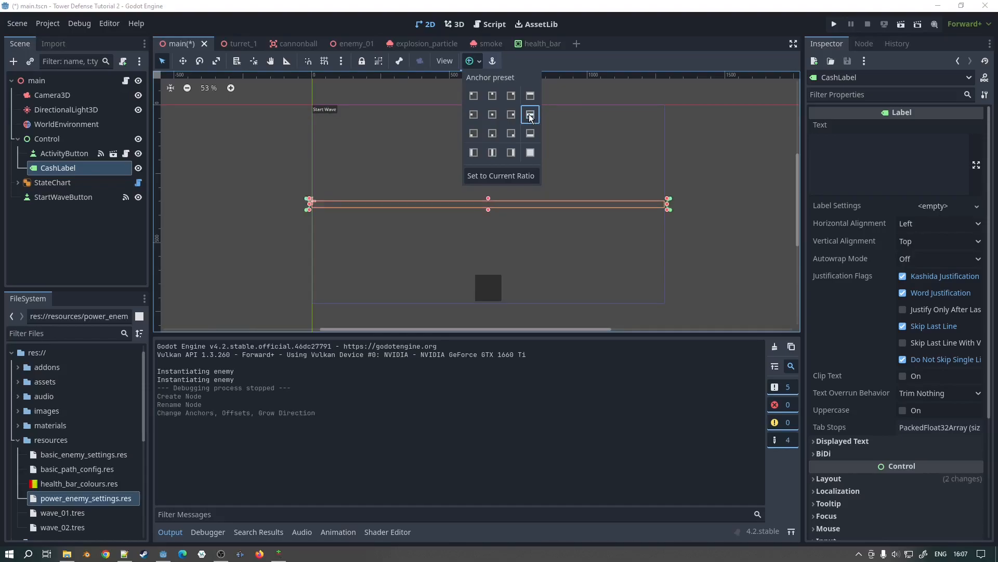
{"action": "left_click", "coordinate": [529, 95]}
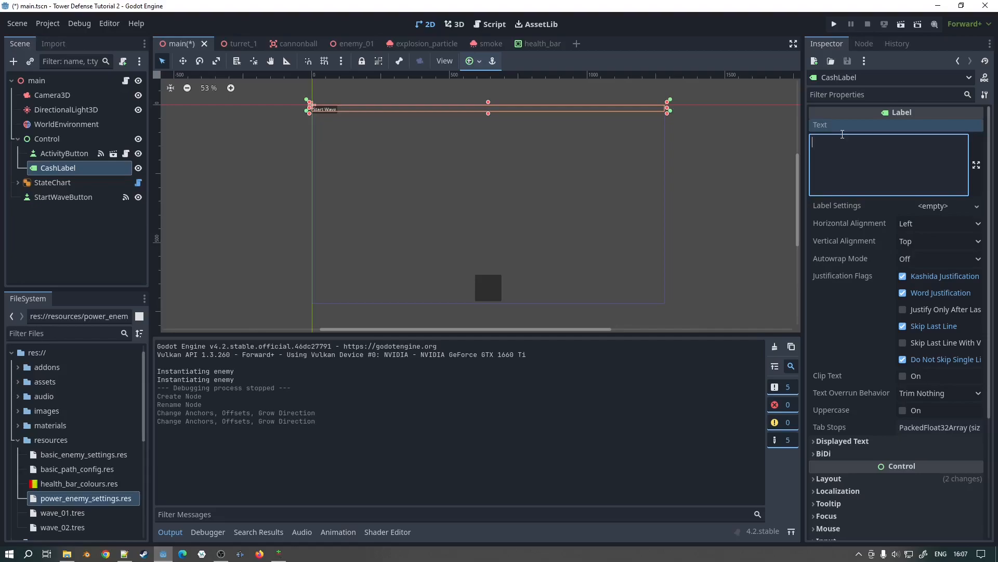
Set the label text to 'Cash $0' with centered horizontal alignment.
{"action": "type", "text": "Cash"}
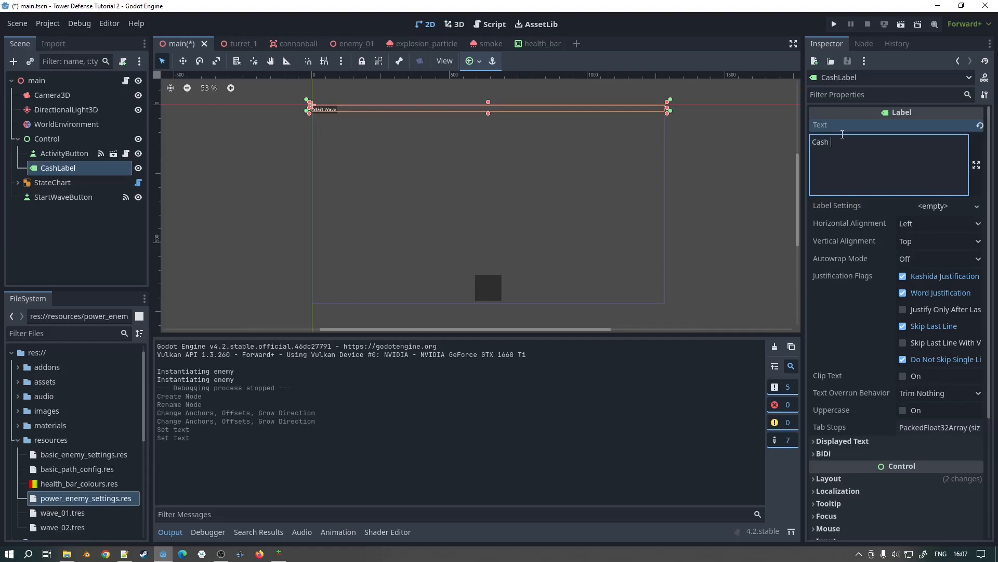
{"action": "type", "text": "$0"}
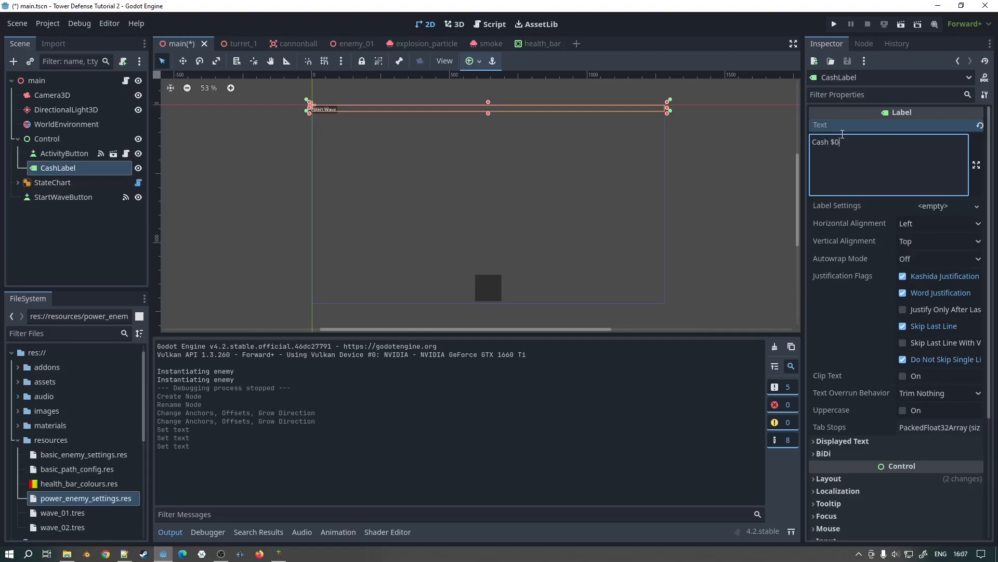
{"action": "mouse_move", "coordinate": [930, 233]}
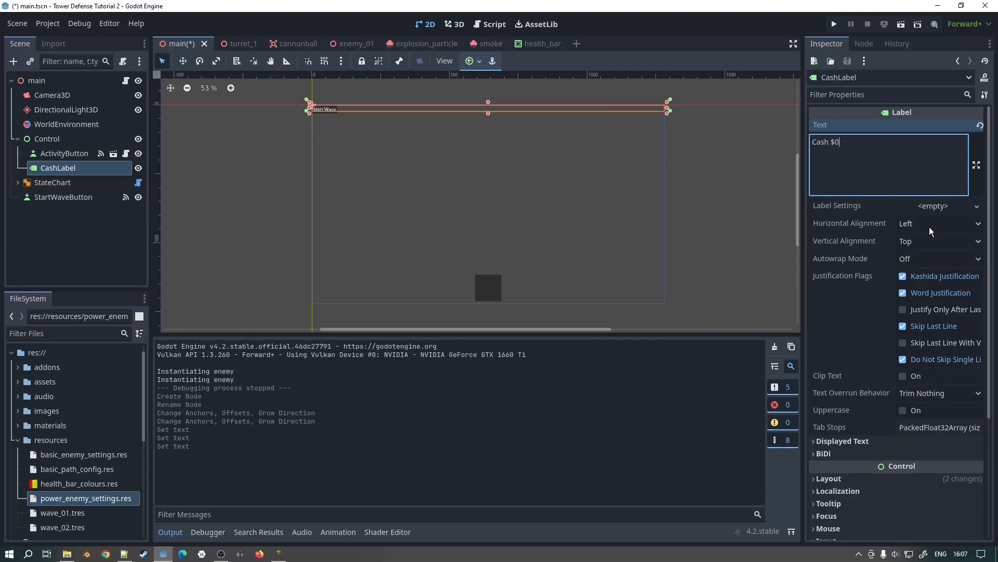
{"action": "left_click", "coordinate": [940, 222]}
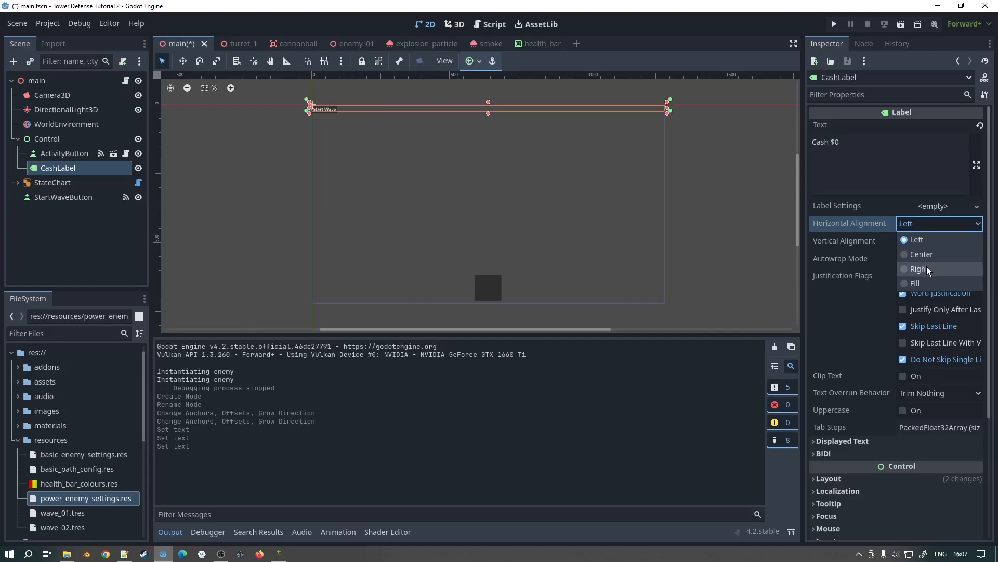
{"action": "left_click", "coordinate": [922, 253]}
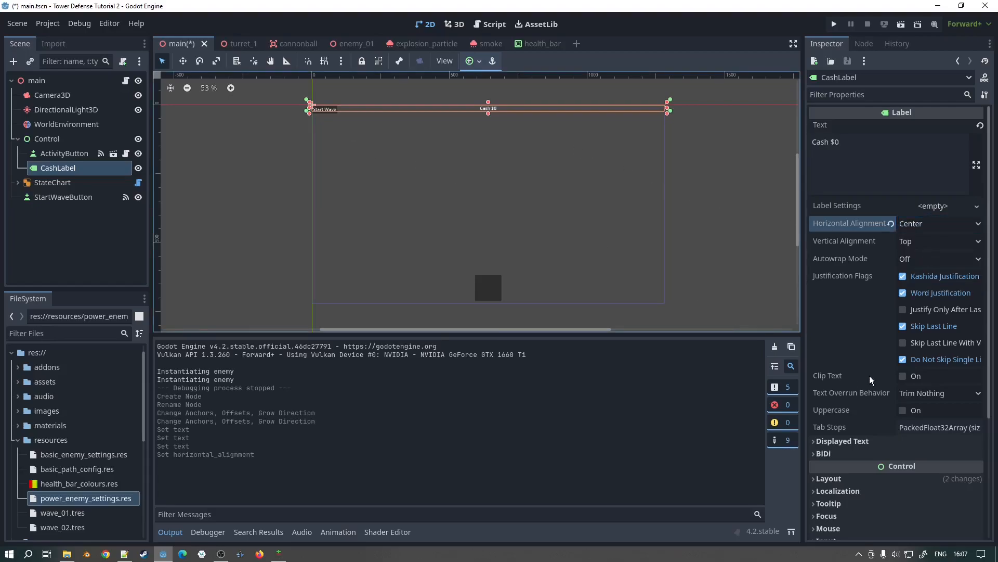
Override the label's font size to 32 and save the scene.
{"action": "scroll", "scroll_direction": "down", "scroll_amount": 3}
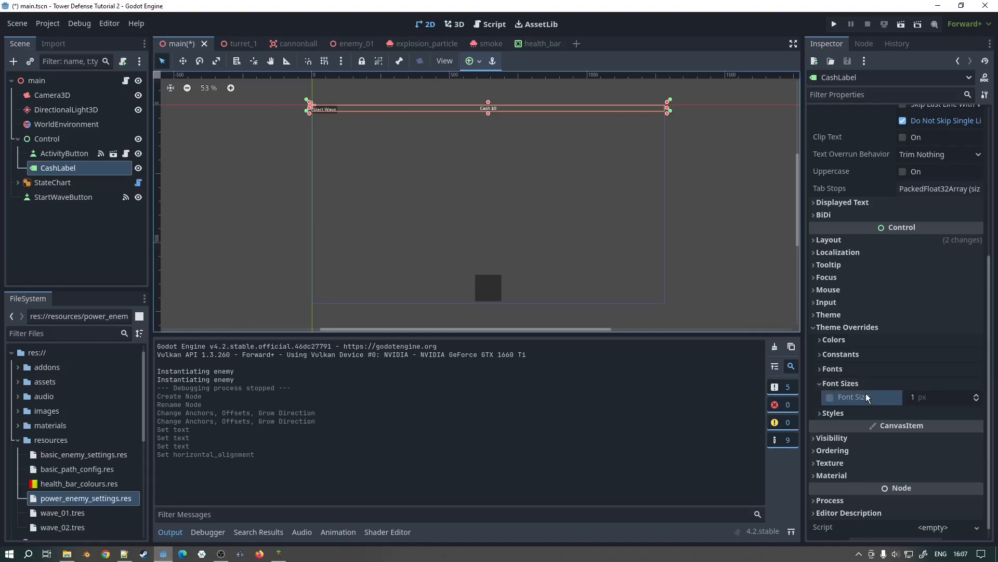
{"action": "left_click", "coordinate": [942, 397]}
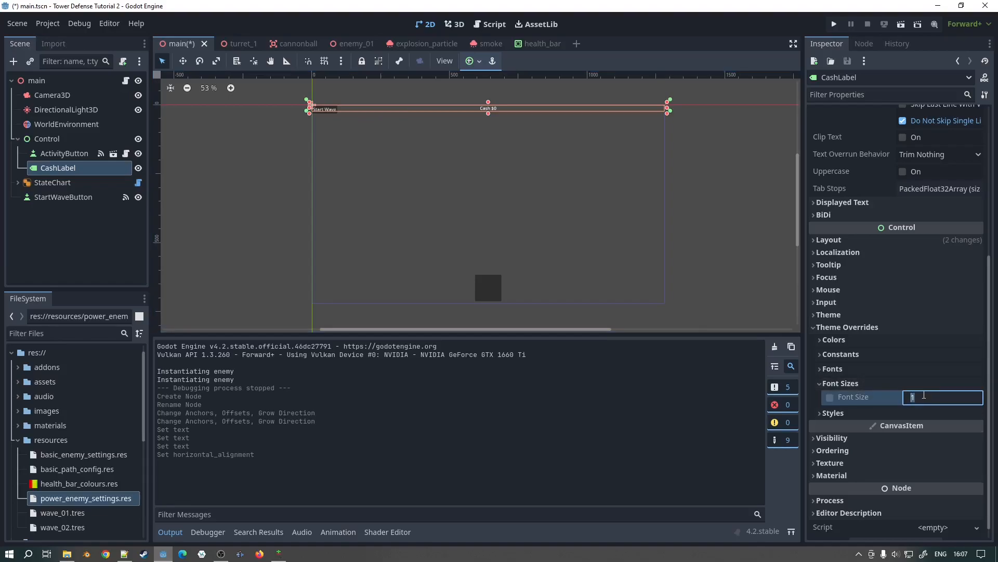
{"action": "type", "text": "32"}
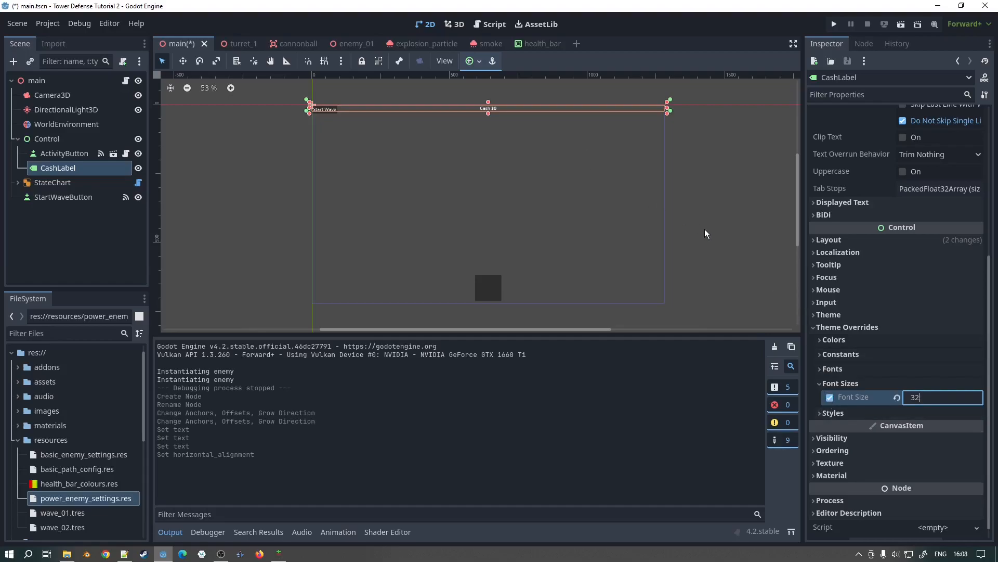
{"action": "key", "text": "Enter"}
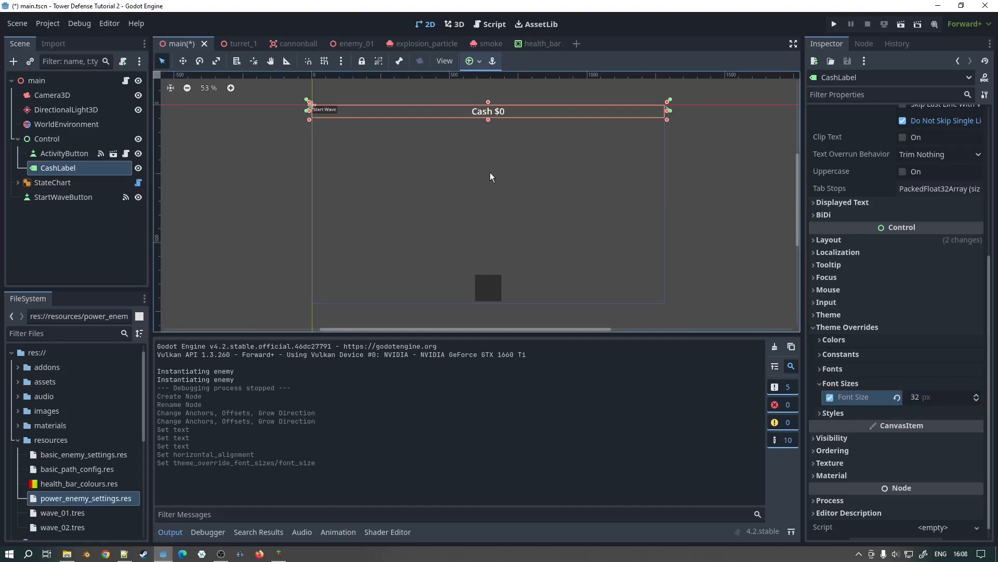
{"action": "left_click", "coordinate": [833, 24]}
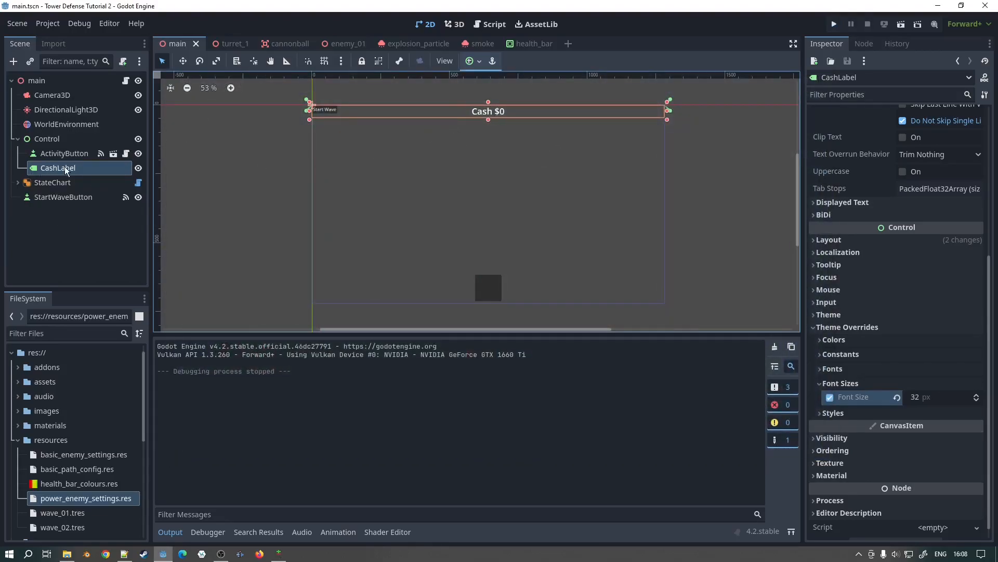
{"action": "mouse_move", "coordinate": [132, 132]}
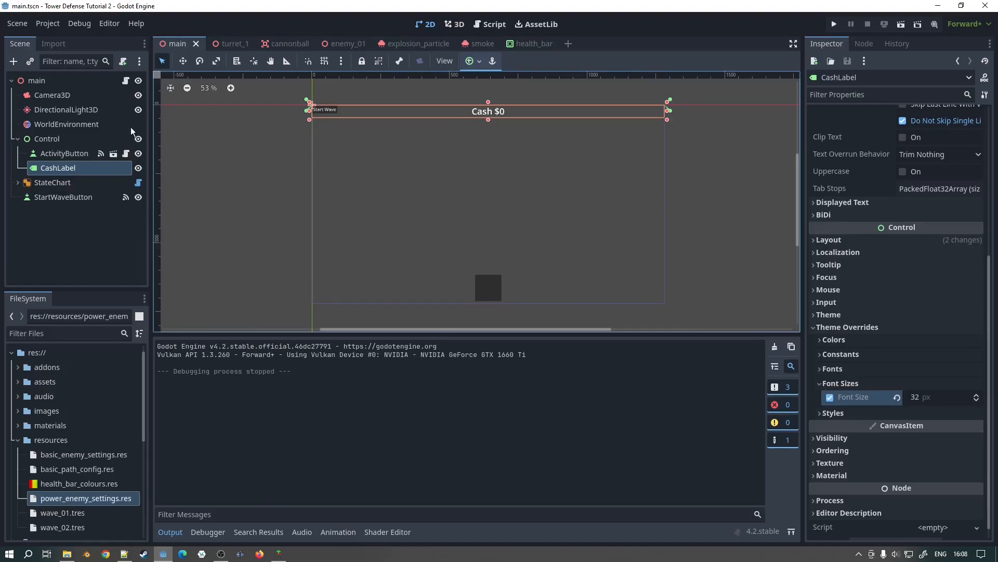
{"action": "mouse_move", "coordinate": [33, 81]}
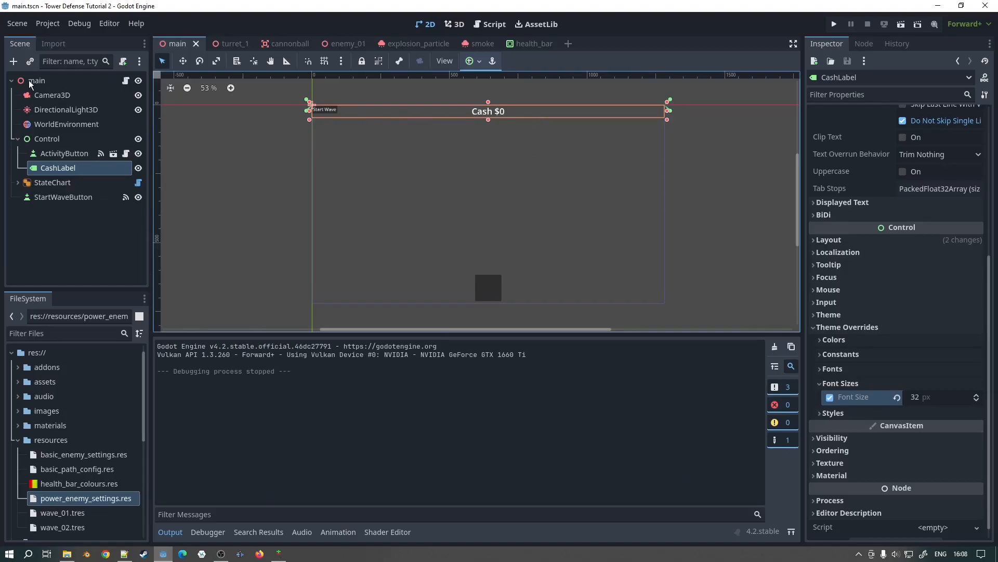
In main.gd, declare 'var cash = 100' below enemies_remaining.
{"action": "left_click", "coordinate": [490, 24]}
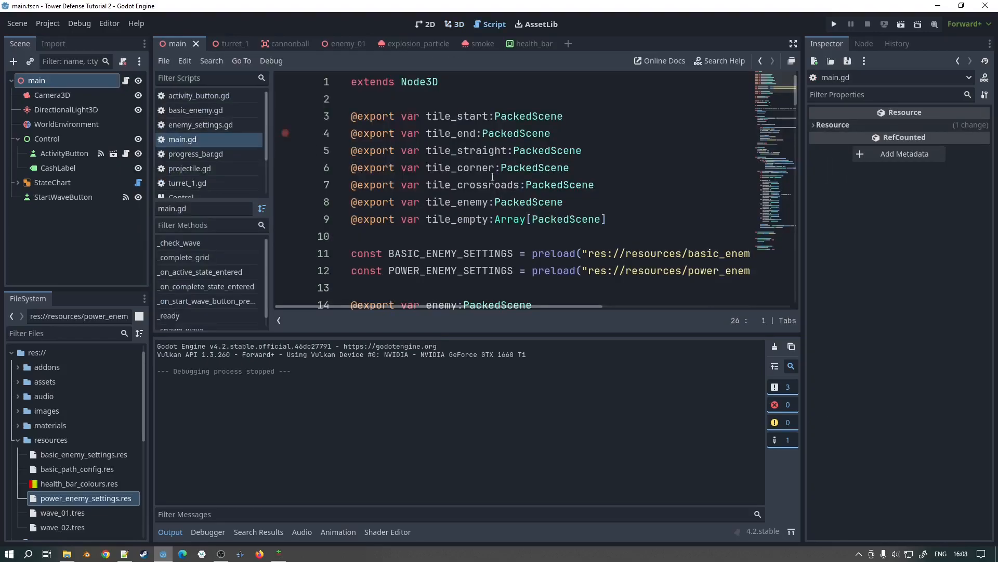
{"action": "scroll", "scroll_direction": "down", "scroll_amount": 3}
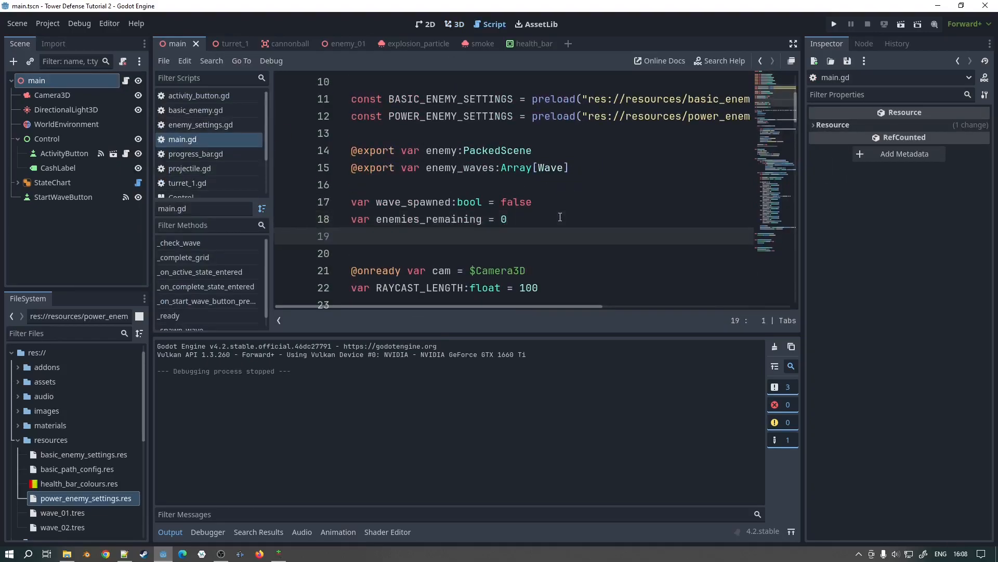
{"action": "type", "text": "var cash"}
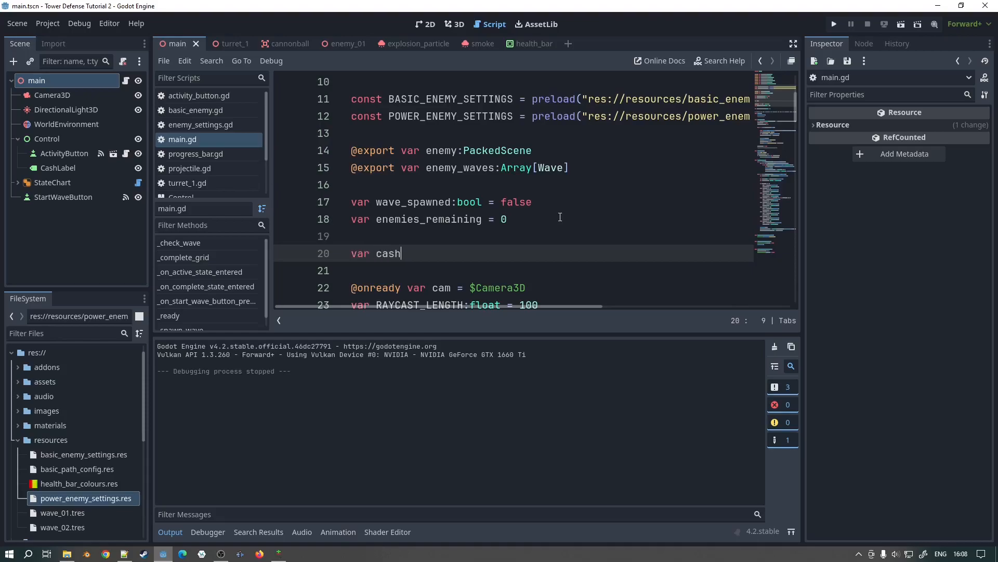
{"action": "type", "text": "= 100"}
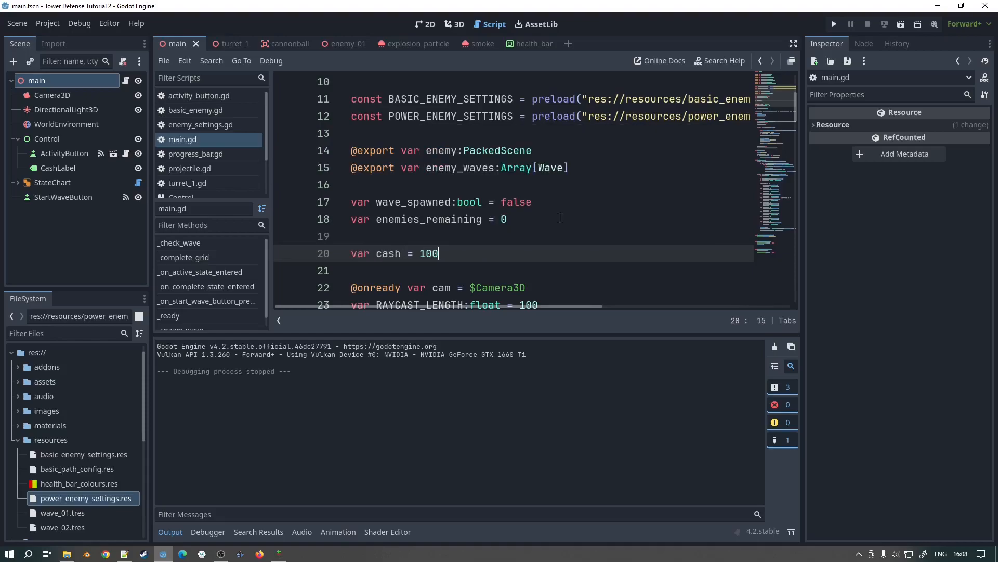
{"action": "type", "text": "@export"}
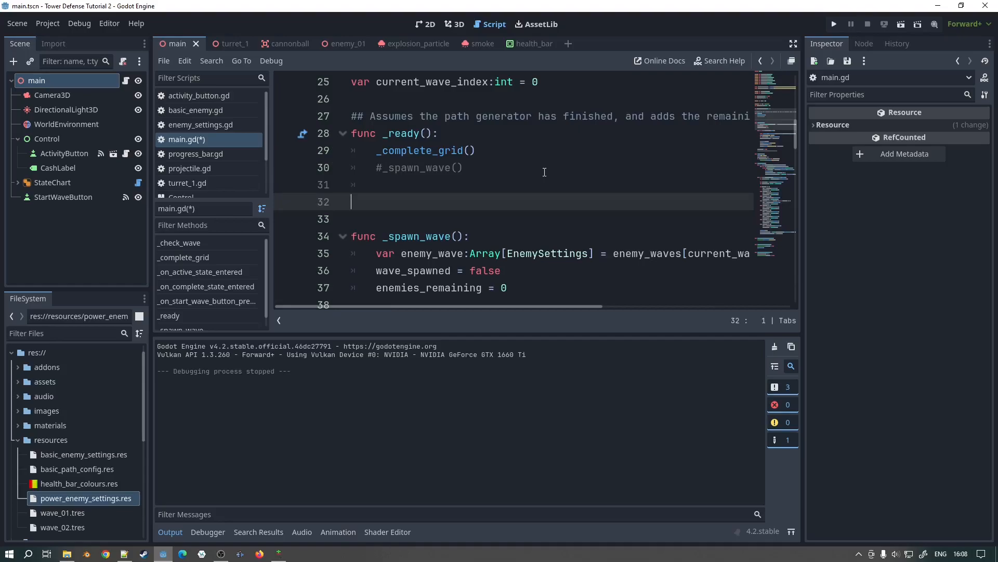
Start func _process(delta) in main.gd referencing $Control/CashLabel via autocomplete.
{"action": "type", "text": "func"}
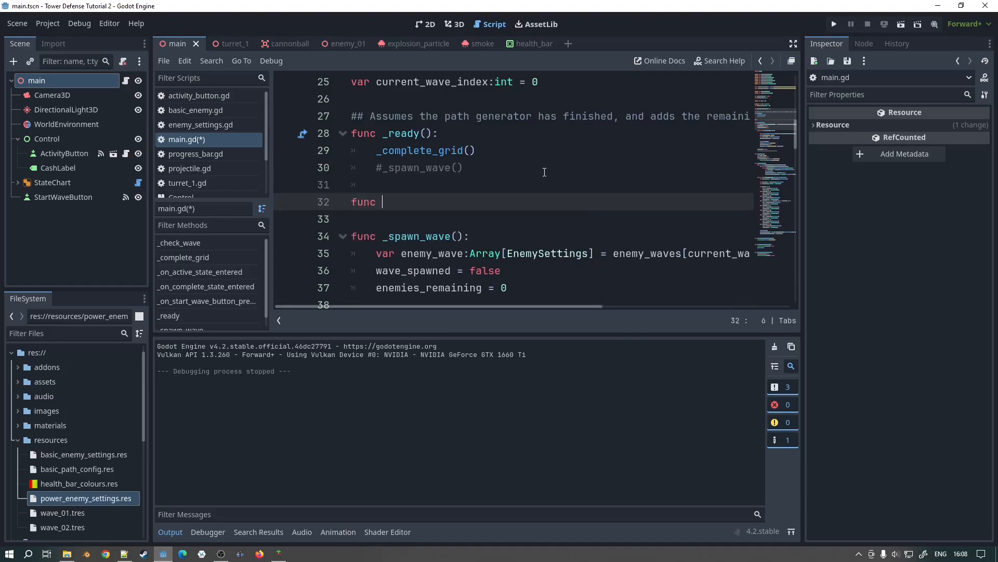
{"action": "type", "text": "_process(delta):"}
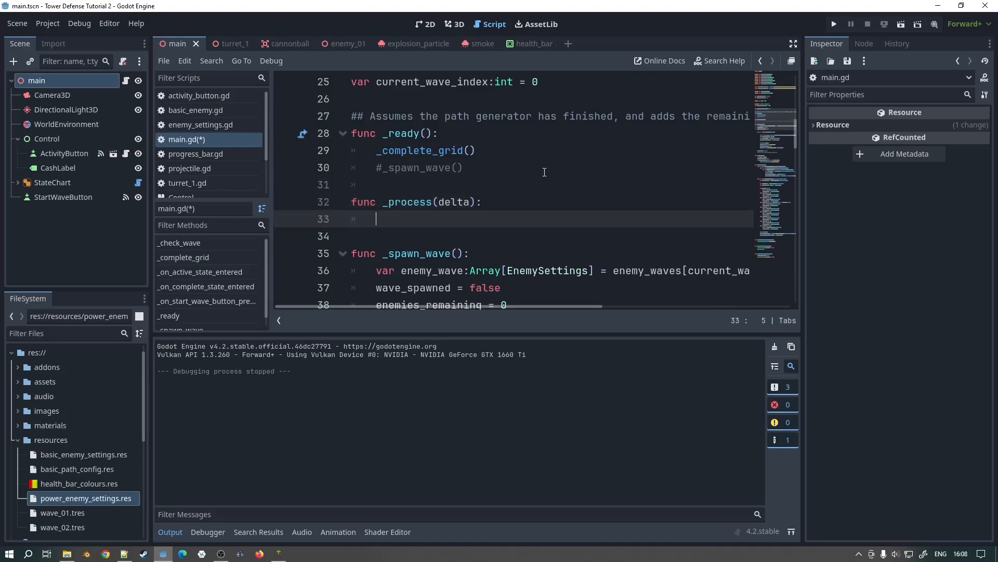
{"action": "type", "text": "contro"}
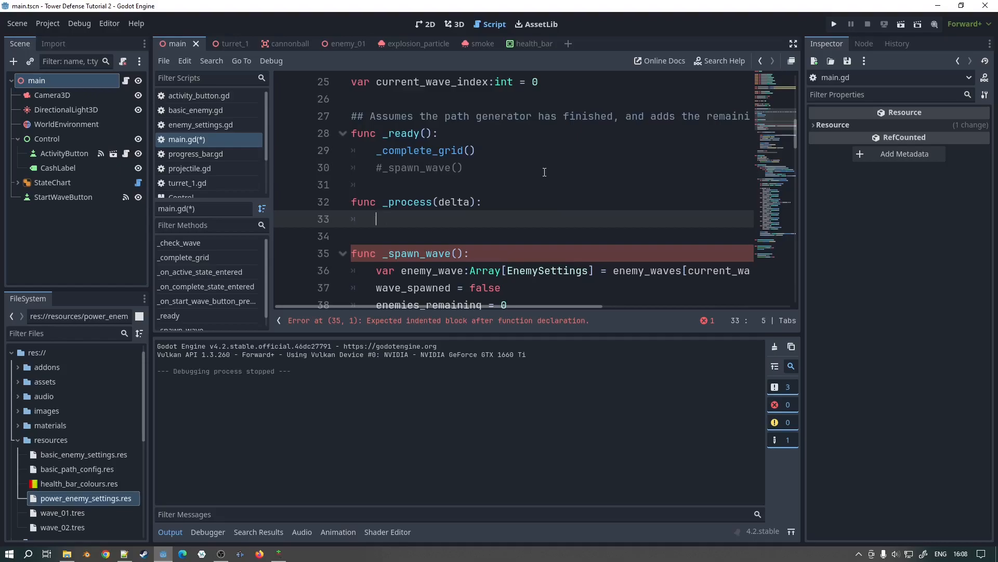
{"action": "type", "text": "$C"}
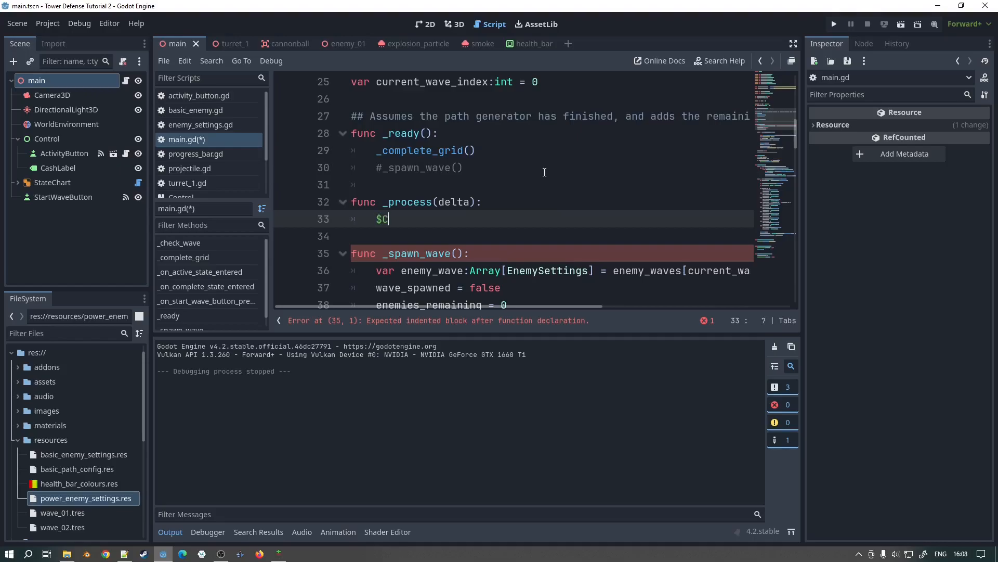
{"action": "type", "text": "ontrol/"}
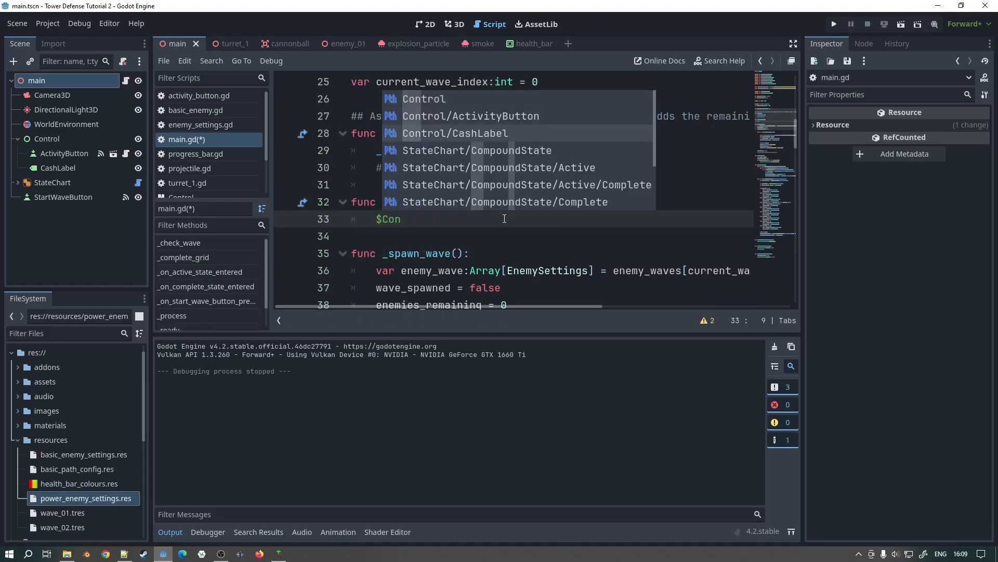
{"action": "left_click", "coordinate": [456, 133]}
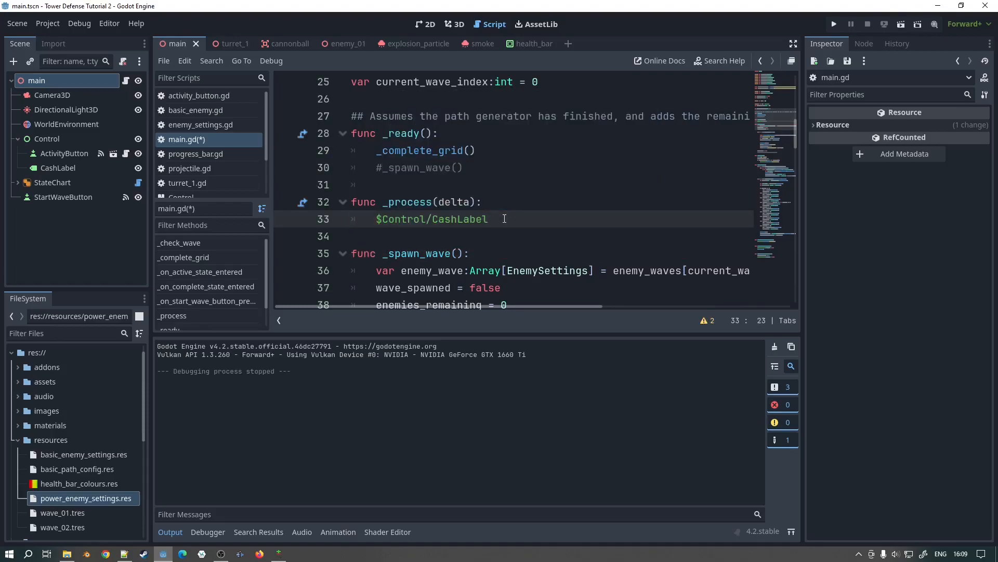
Assign CashLabel.text the string "Cash $%d" formatted with cash.
{"action": "type", "text": ".text = \"Cash"}
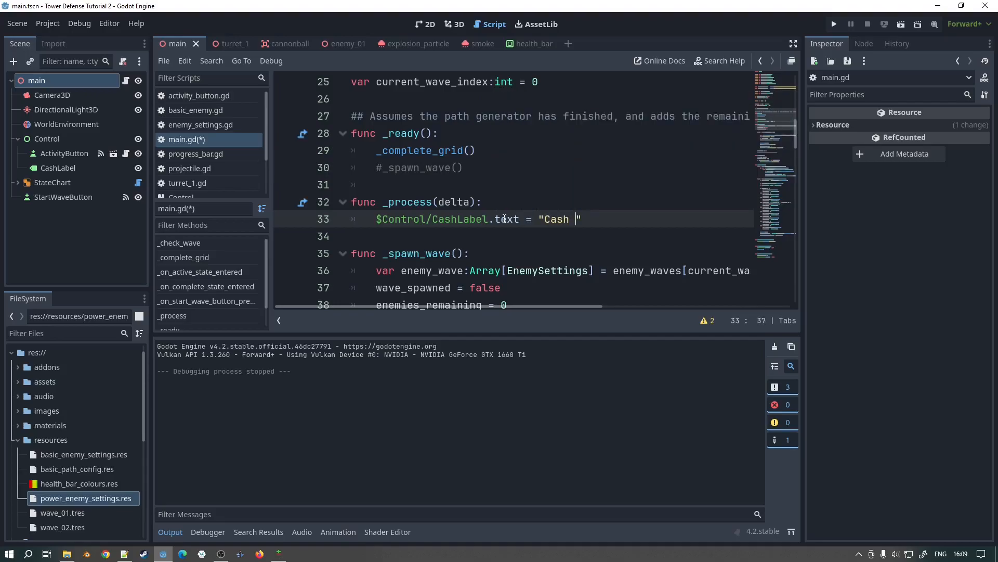
{"action": "type", "text": "$"}
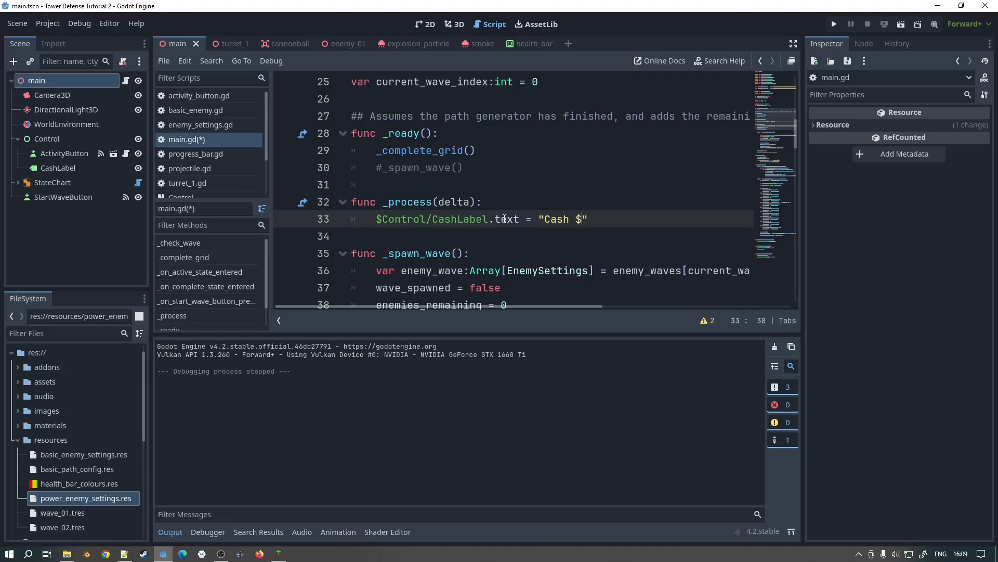
{"action": "type", "text": "%d"}
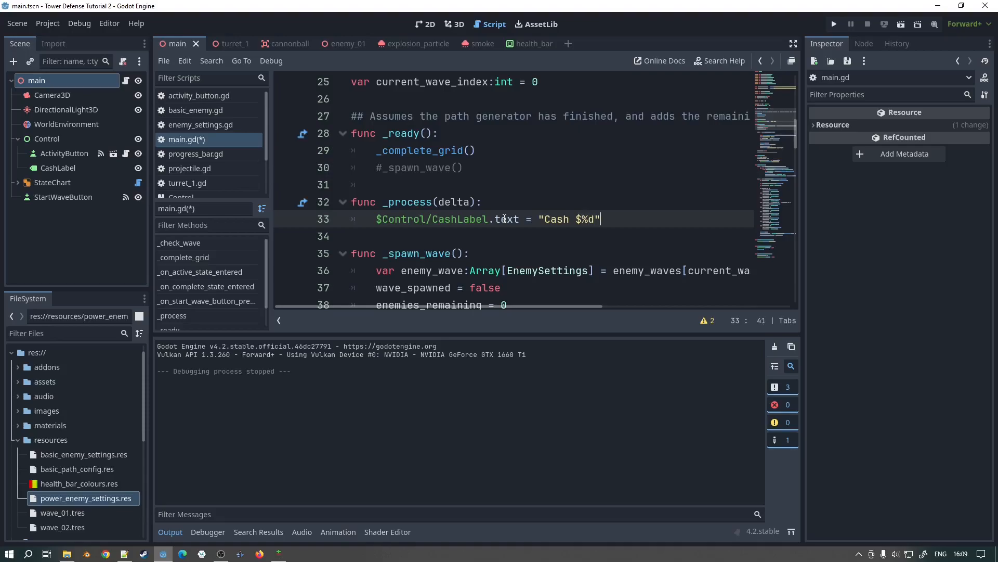
{"action": "type", "text": "% ca"}
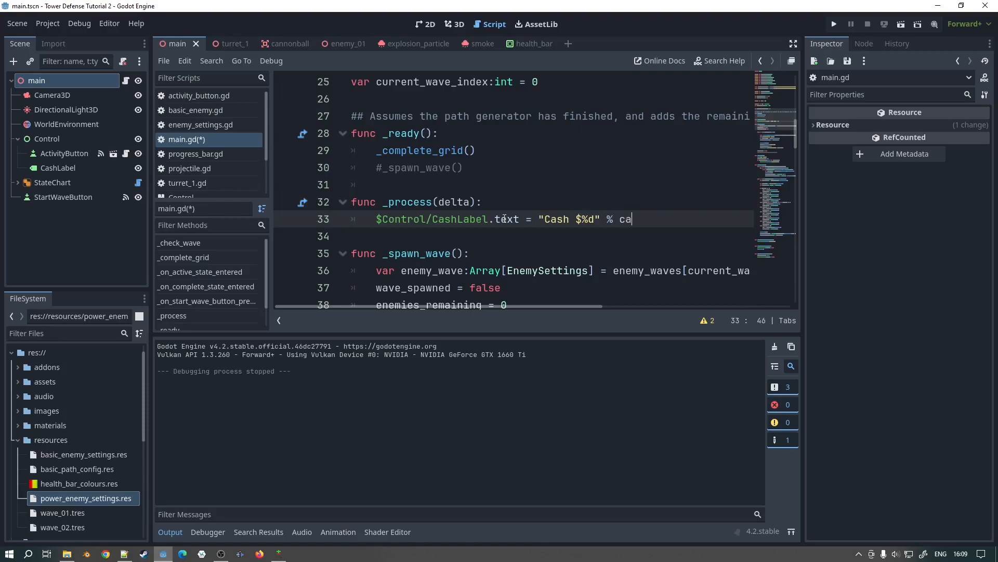
Save and run the project to verify the label reads Cash $100.
{"action": "key", "text": "ctrl+s"}
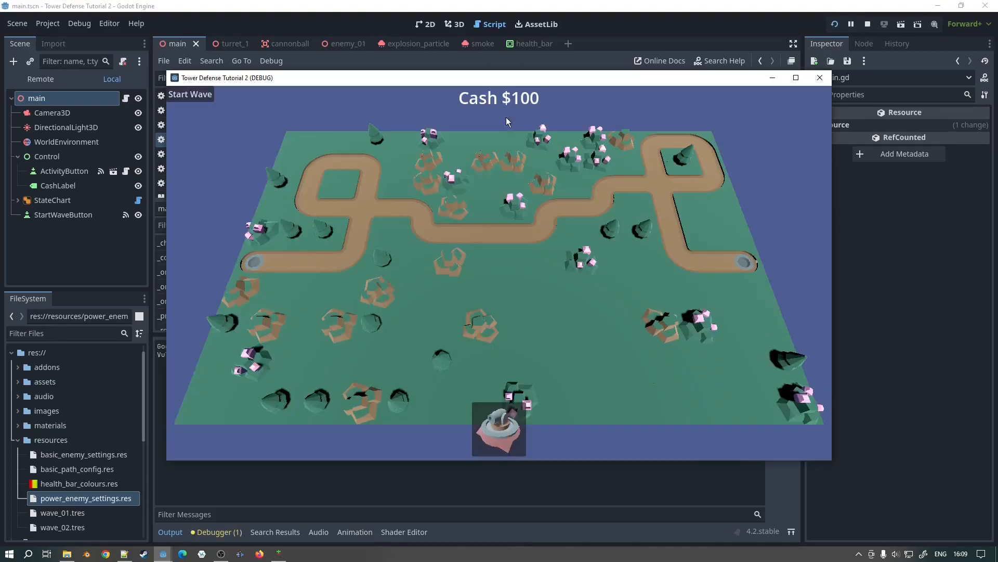
{"action": "mouse_move", "coordinate": [414, 181]}
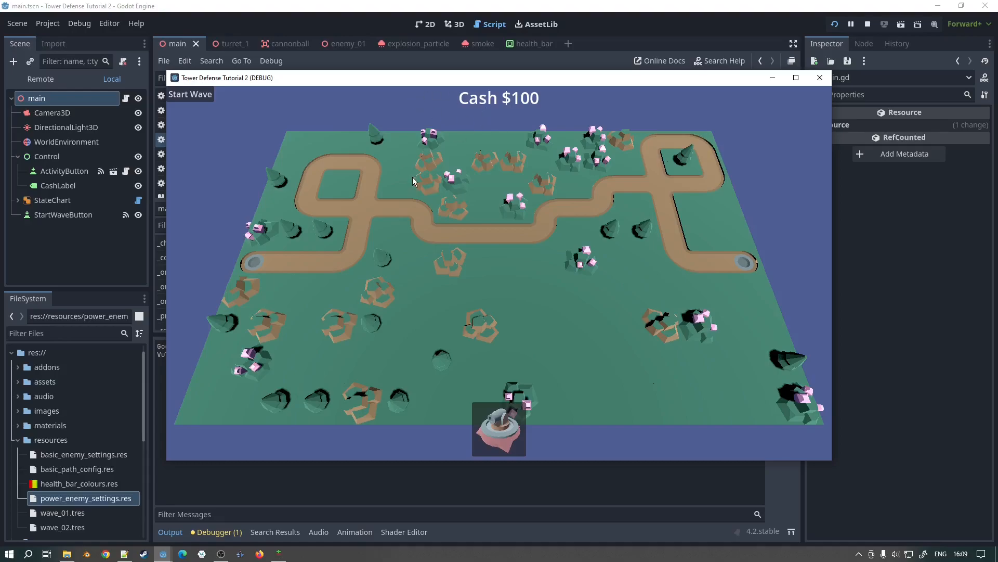
{"action": "mouse_move", "coordinate": [514, 194]}
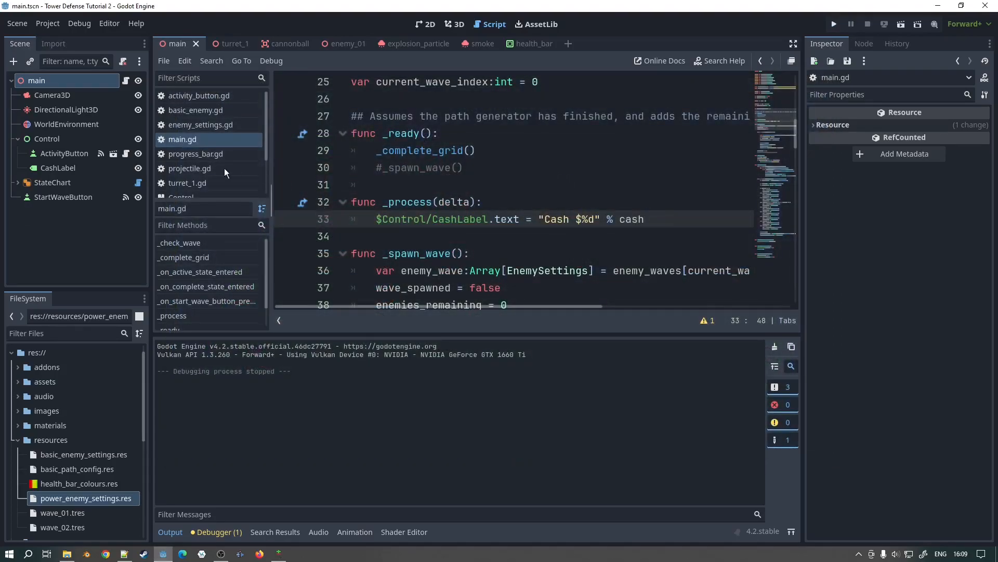
Select the ActivityButton node and bring up its activity_button.gd script.
{"action": "left_click", "coordinate": [64, 153]}
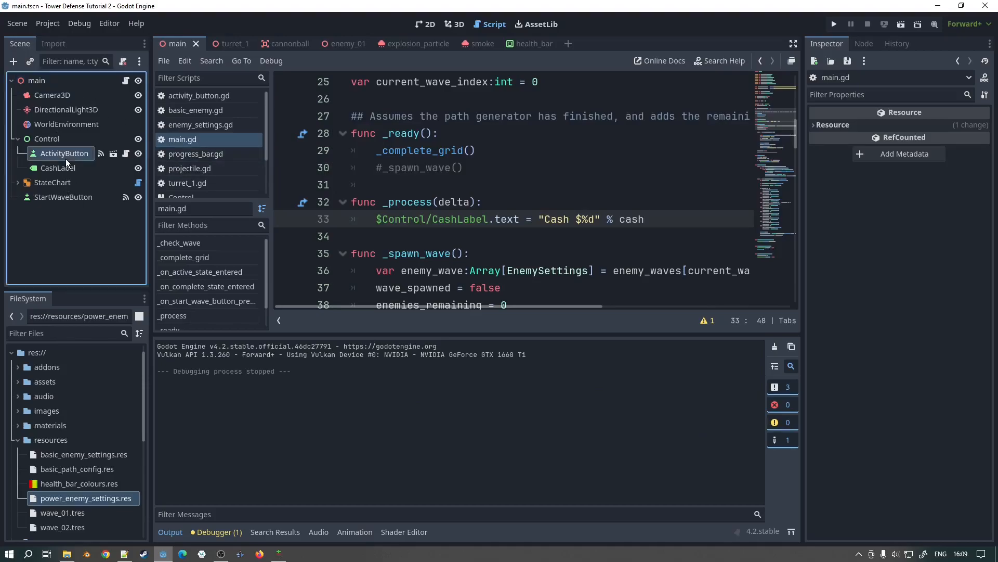
{"action": "left_click", "coordinate": [65, 153]}
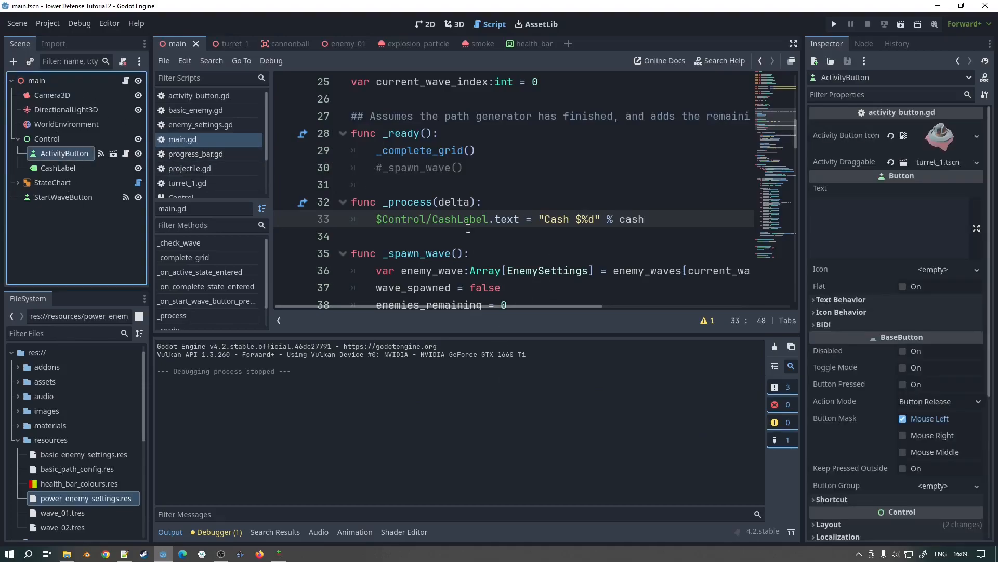
{"action": "left_click", "coordinate": [199, 95]}
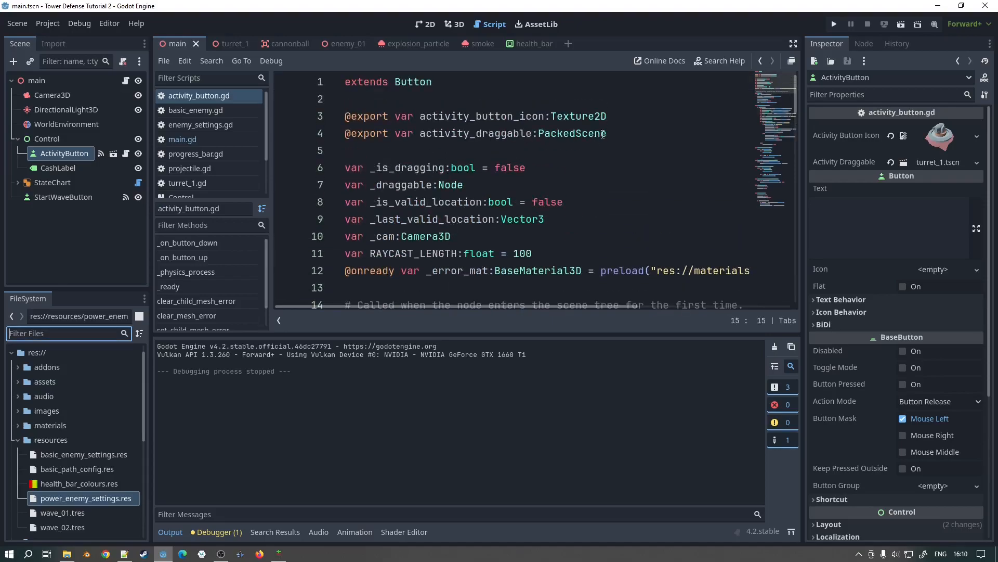
{"action": "left_click", "coordinate": [470, 271]}
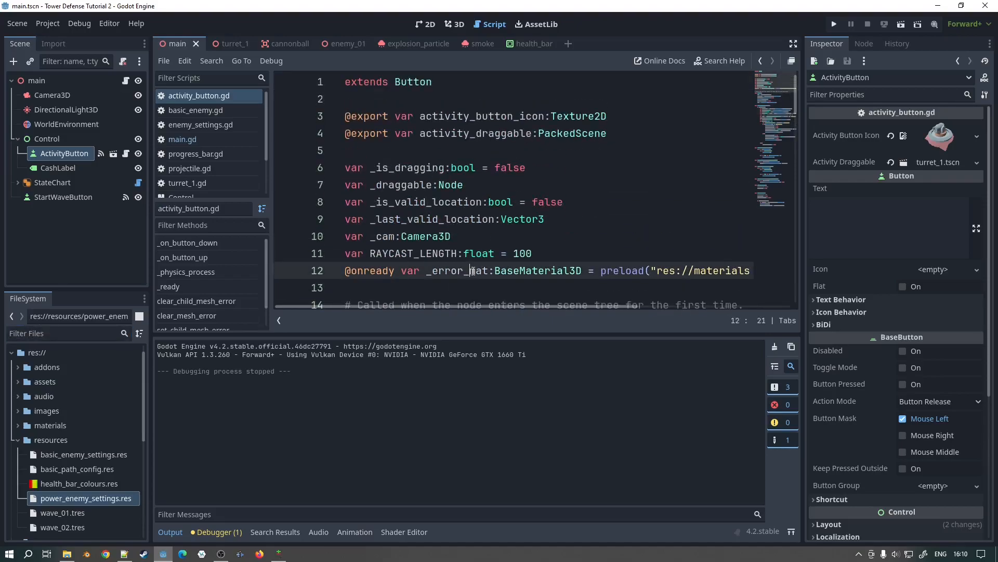
{"action": "left_click", "coordinate": [452, 236]}
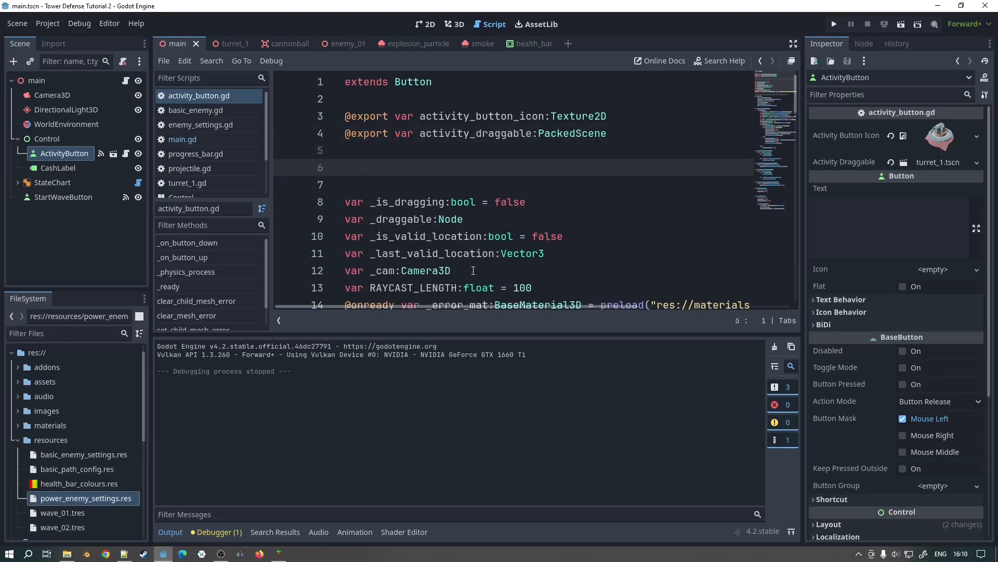
{"action": "type", "text": "@export var"}
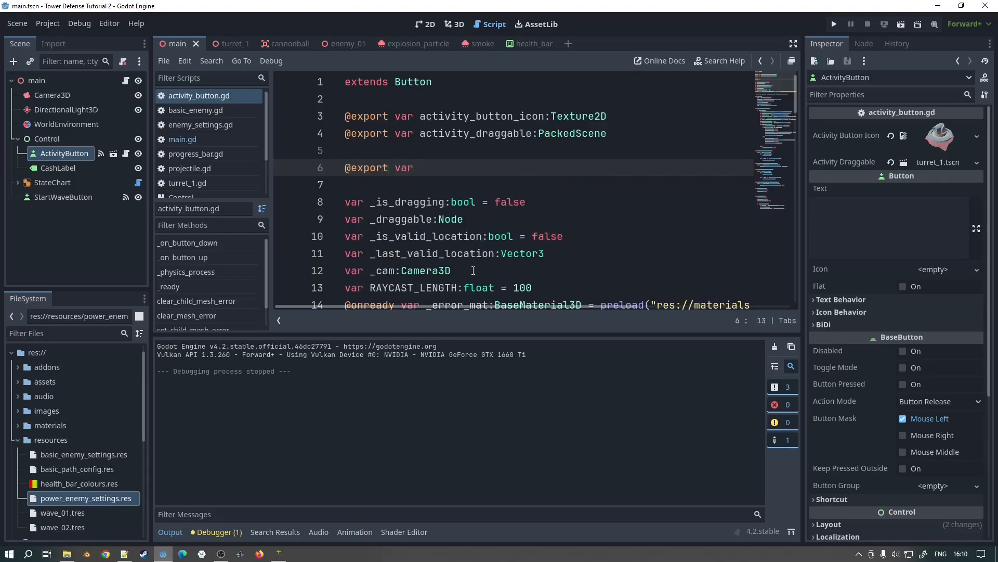
{"action": "type", "text": "activity_cost"}
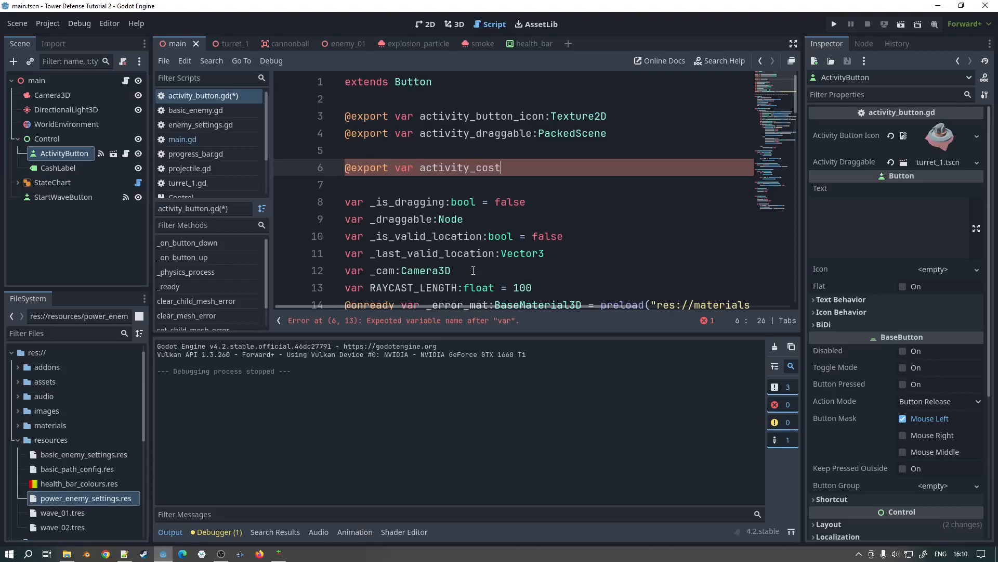
{"action": "type", "text": ":int ="}
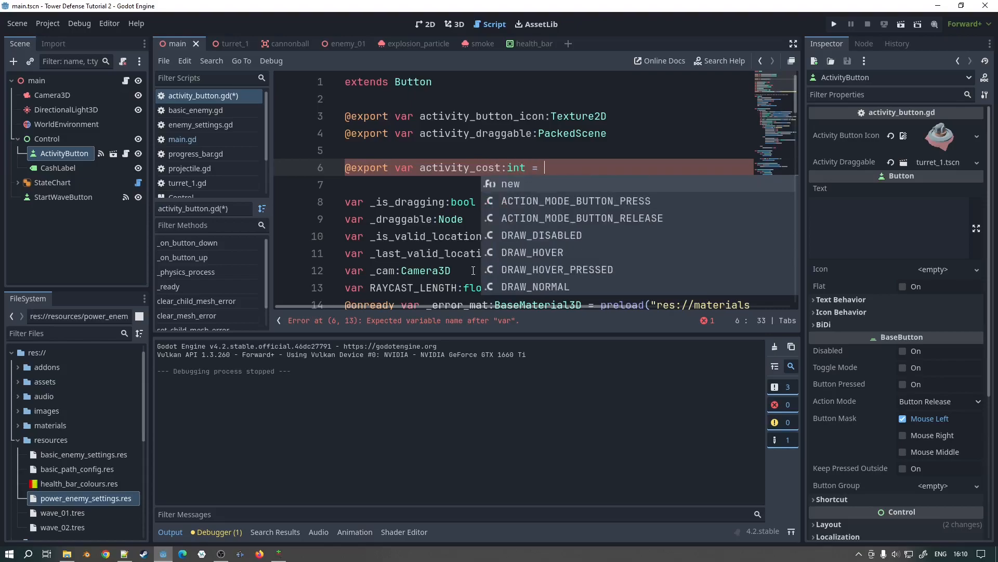
{"action": "type", "text": "60"}
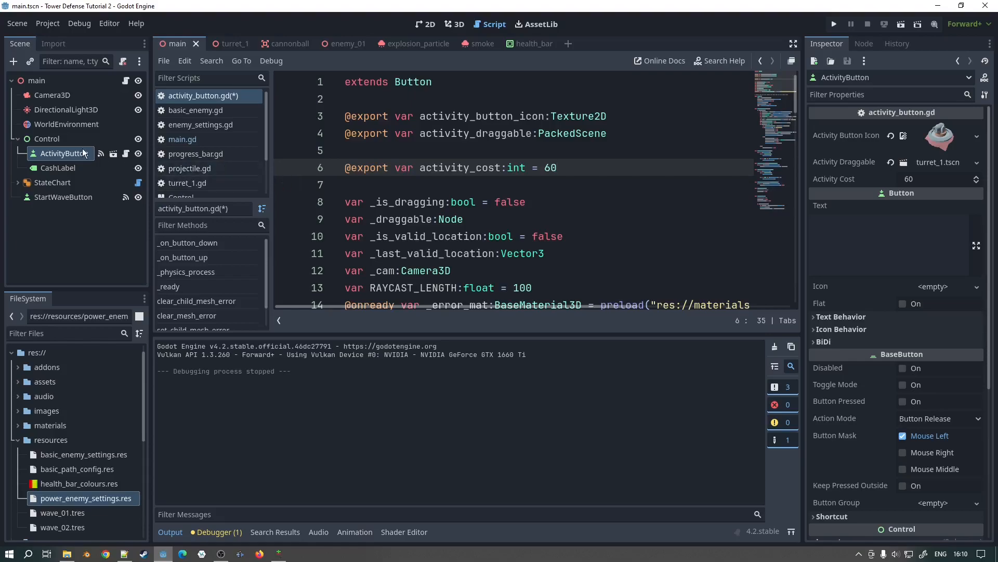
{"action": "mouse_move", "coordinate": [34, 85]}
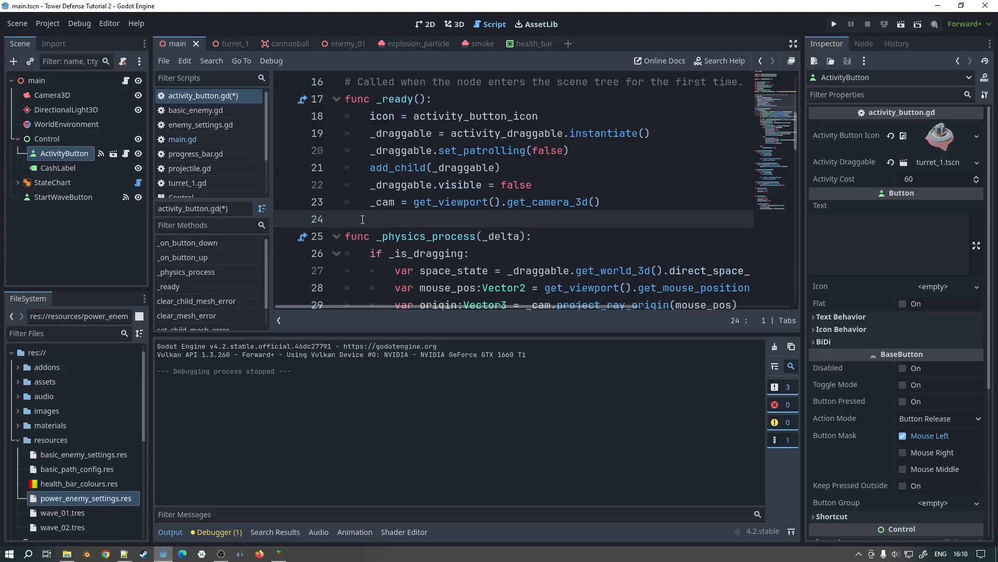
Write func _process(delta): beginning the line 'disabled = activity_cost >'.
{"action": "type", "text": "func"}
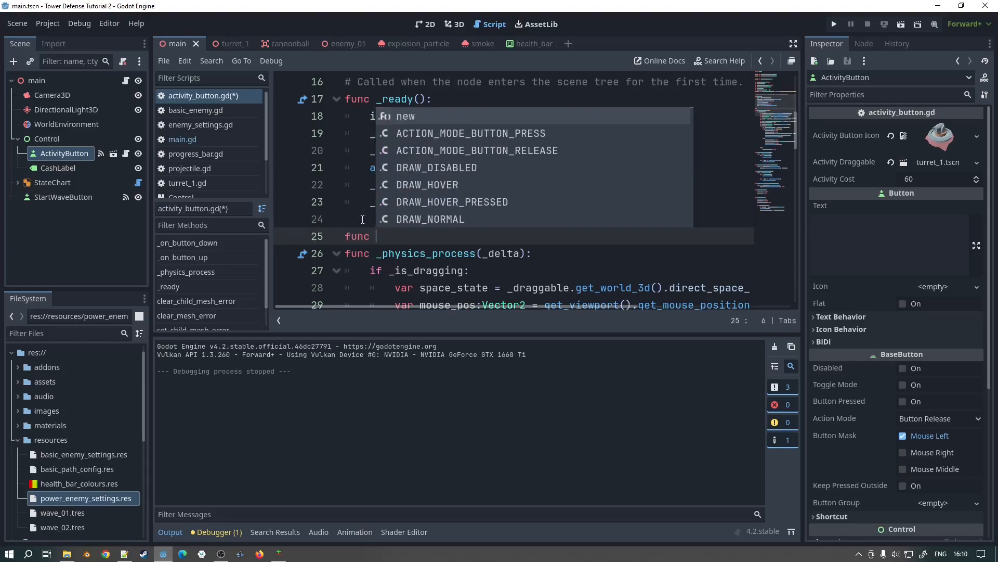
{"action": "type", "text": "_process"}
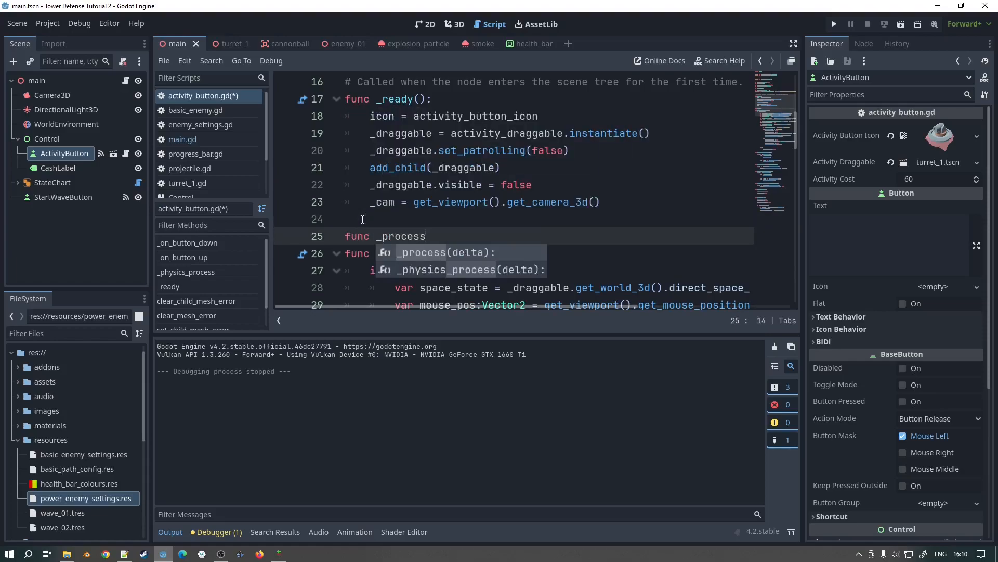
{"action": "type", "text": "(delt)"}
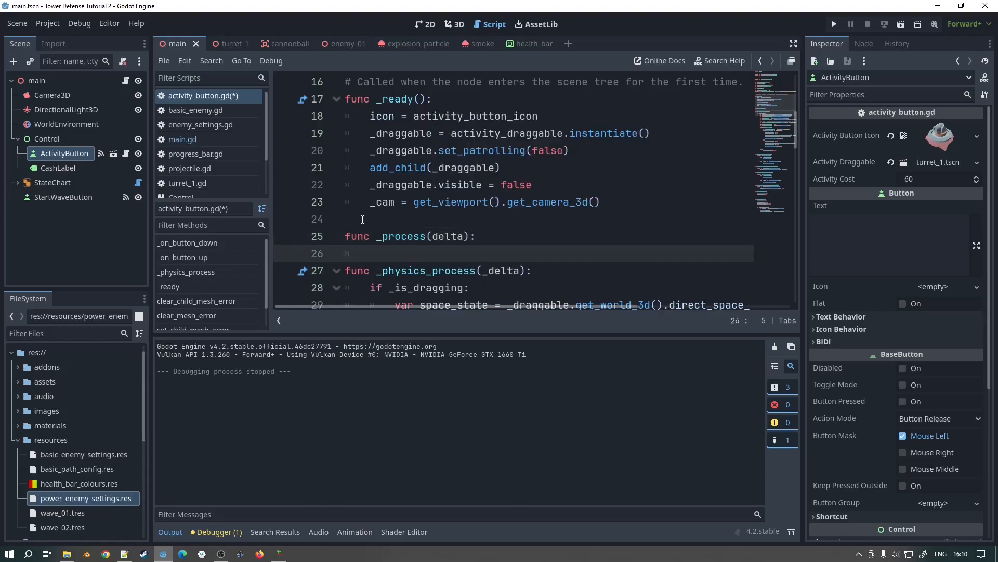
{"action": "type", "text": "d"}
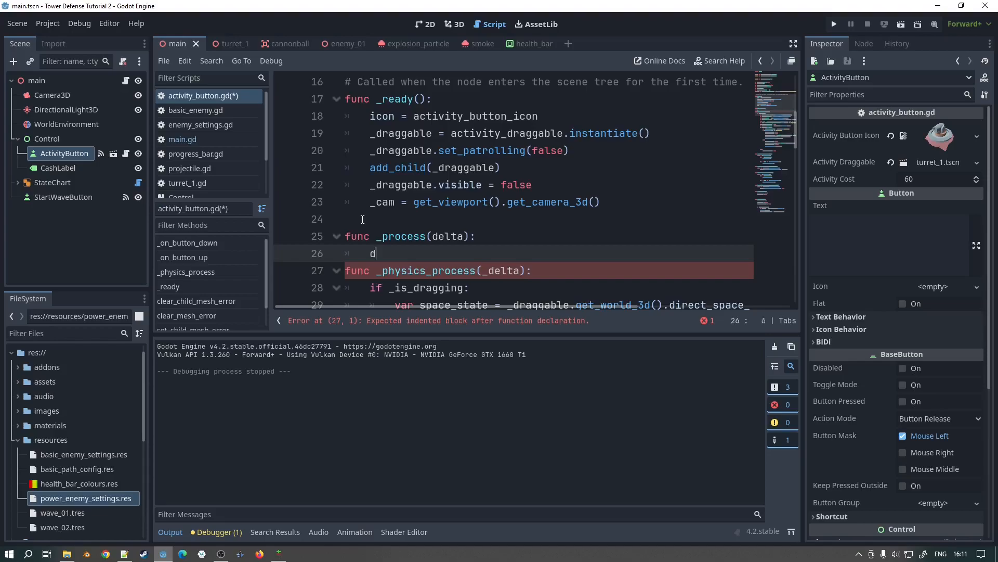
{"action": "type", "text": "isabled ="}
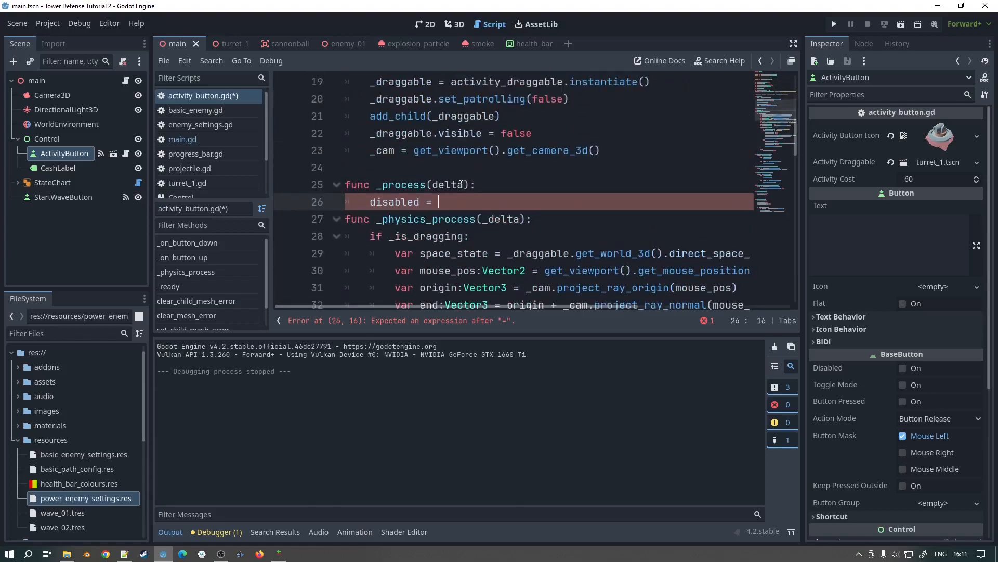
{"action": "type", "text": "activity"}
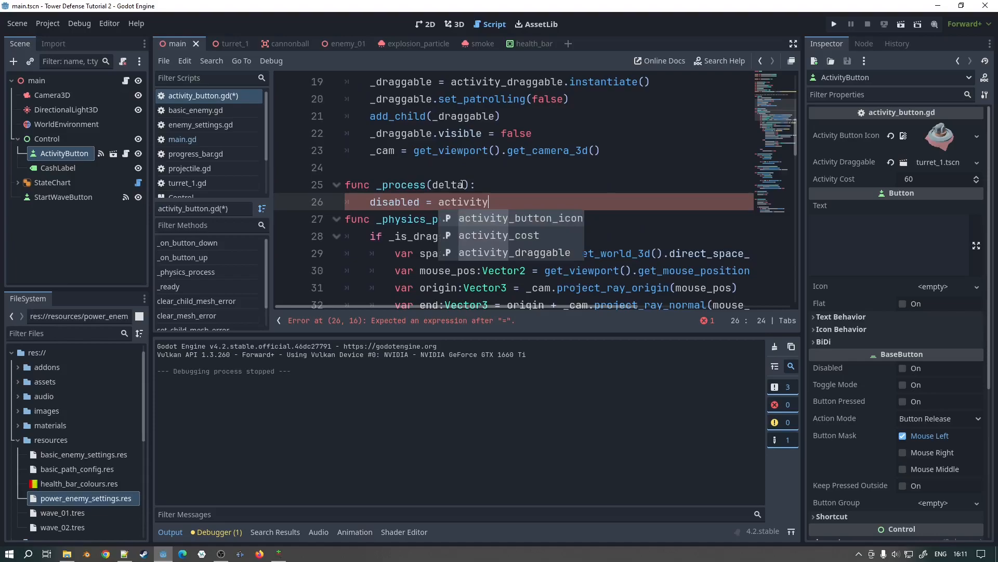
{"action": "type", "text": "_cost >"}
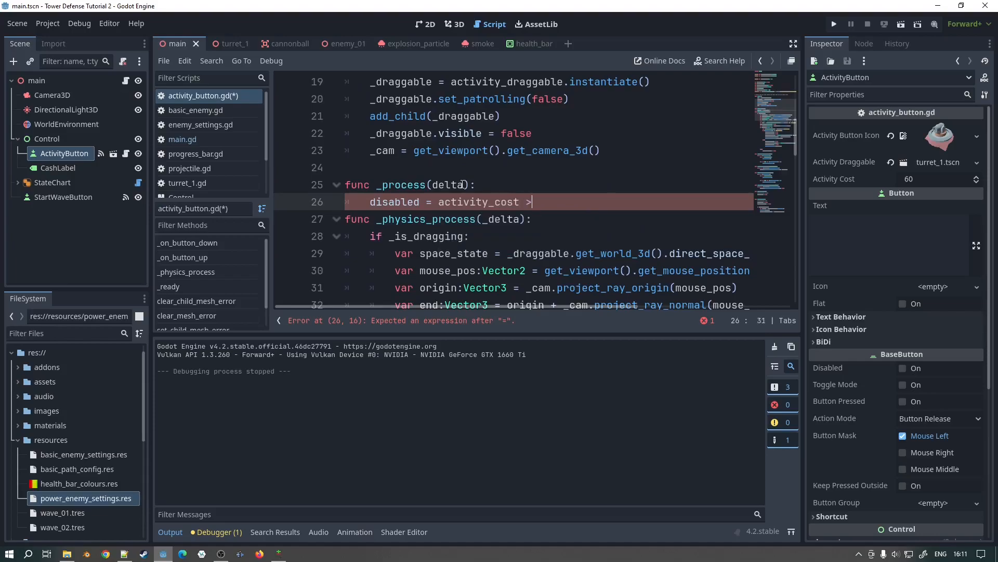
{"action": "type", "text": "$"}
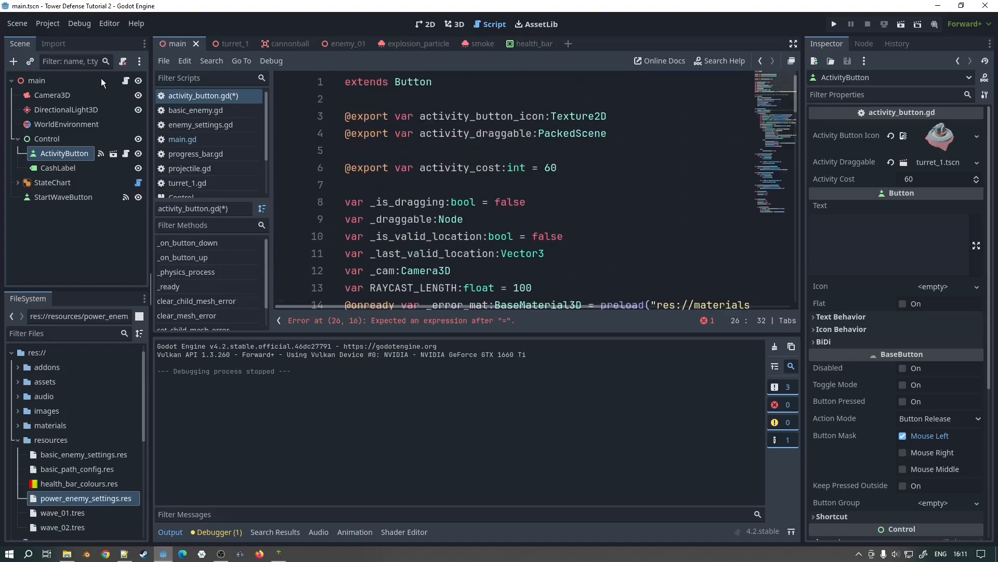
{"action": "left_click", "coordinate": [37, 81]}
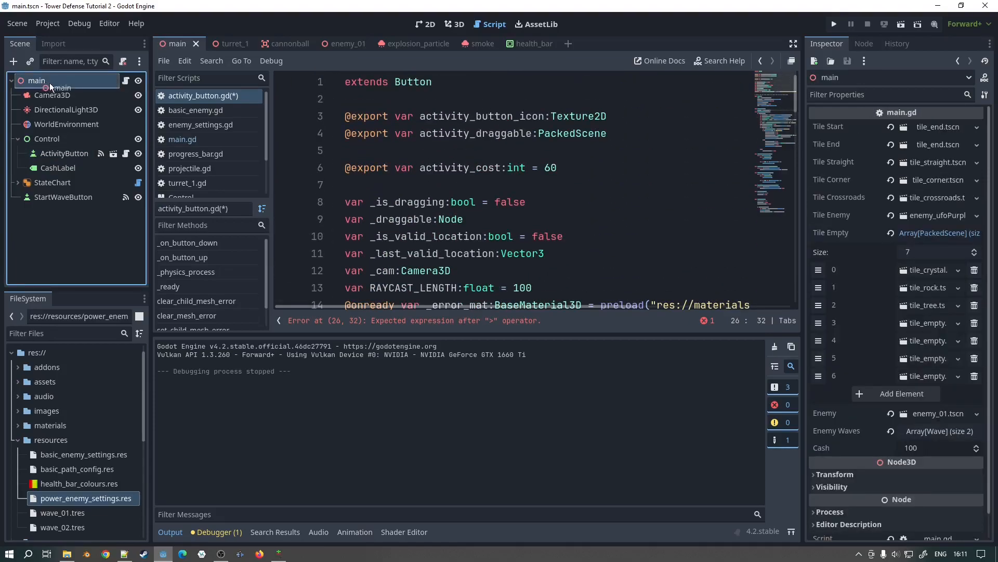
{"action": "type", "text": "@onready var main = $\"./..\""}
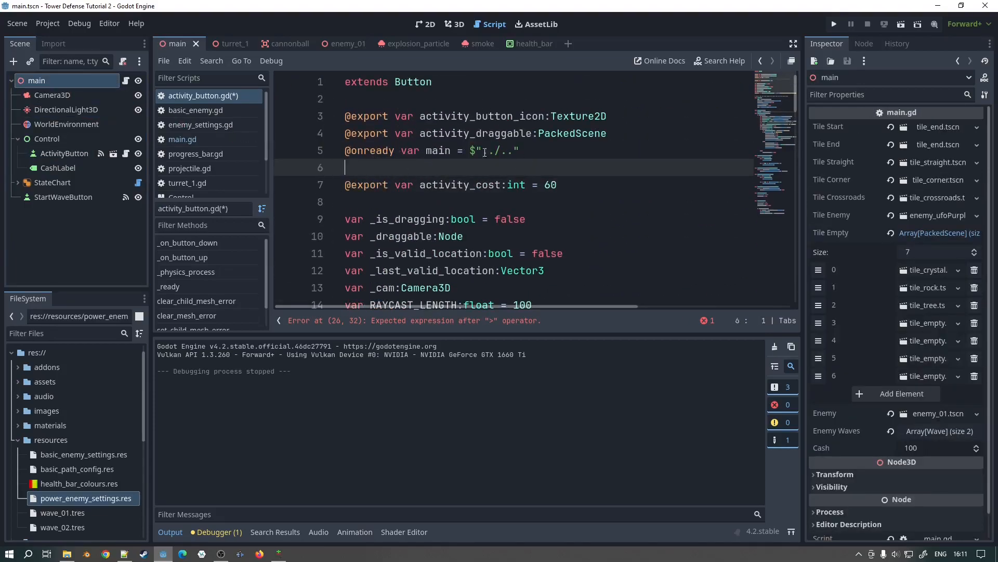
{"action": "scroll", "scroll_direction": "down", "scroll_amount": 3}
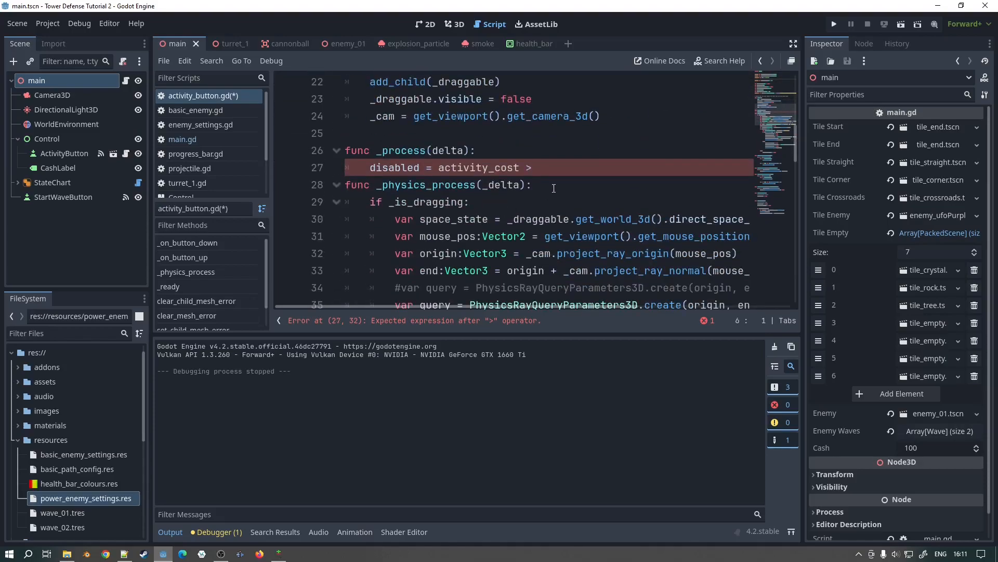
{"action": "type", "text": "main.cash"}
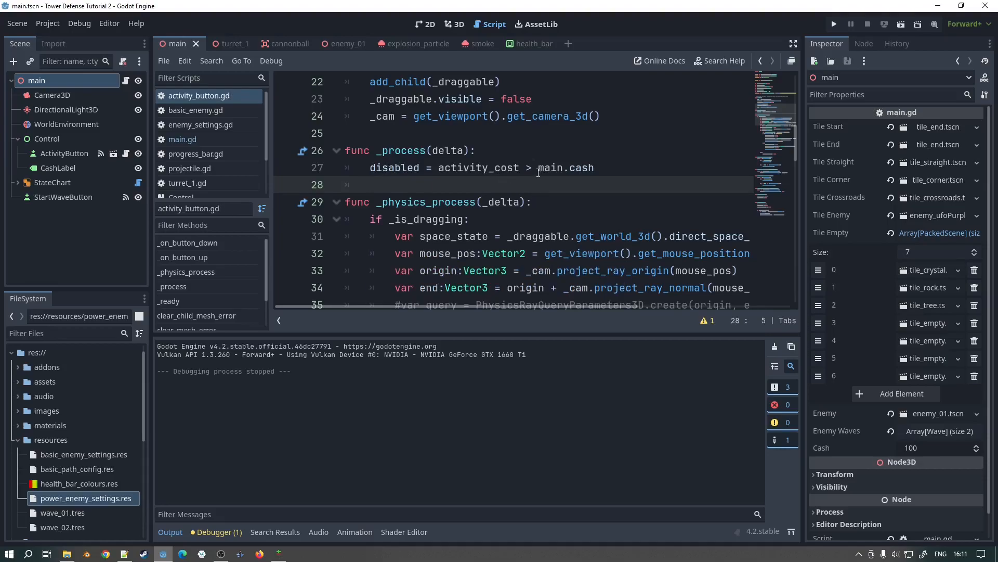
{"action": "left_click", "coordinate": [834, 24]}
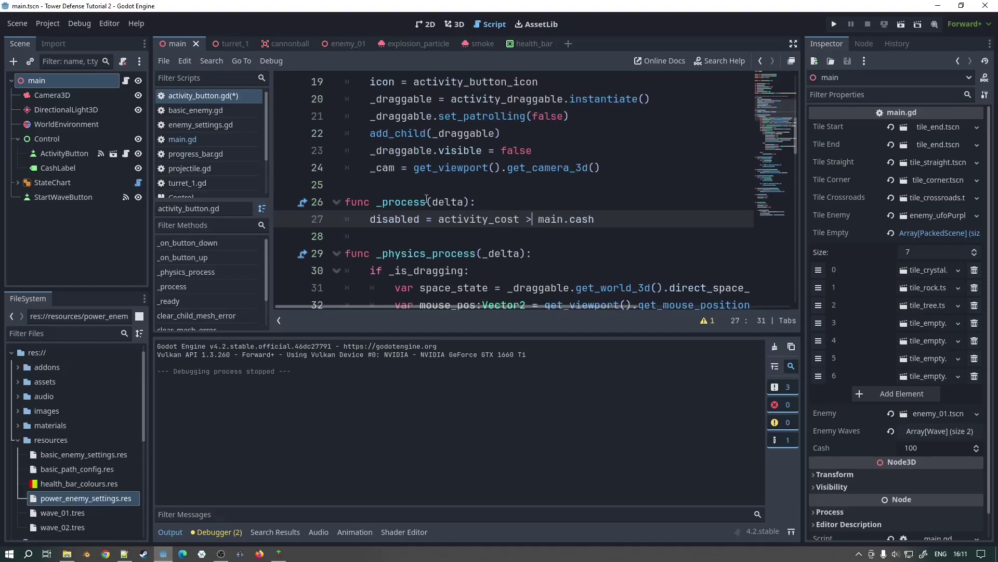
In _on_button_up add 'main.cash -= activity_cost', then launch the game to test purchasing.
{"action": "scroll", "scroll_direction": "down", "scroll_amount": 3}
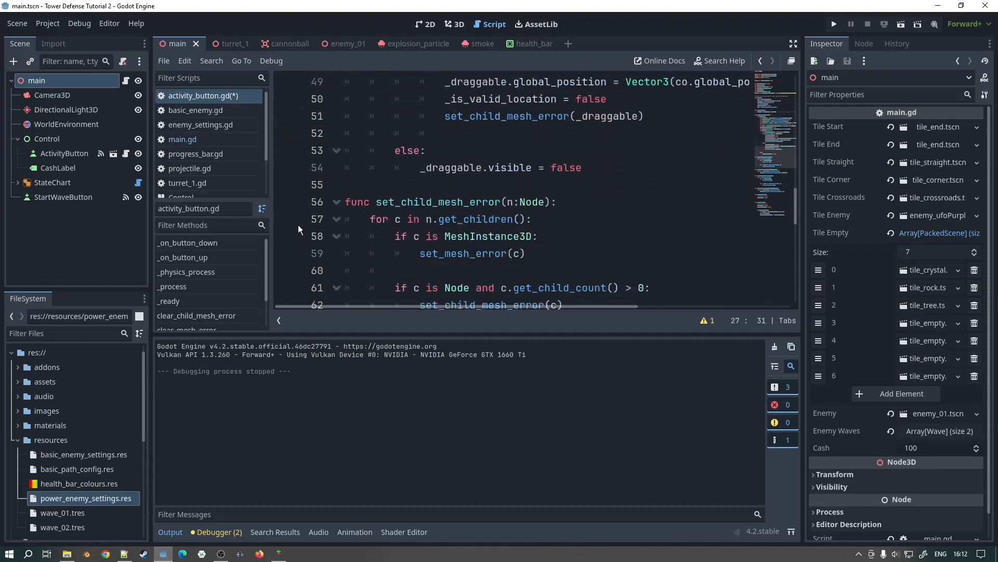
{"action": "left_click", "coordinate": [183, 258]}
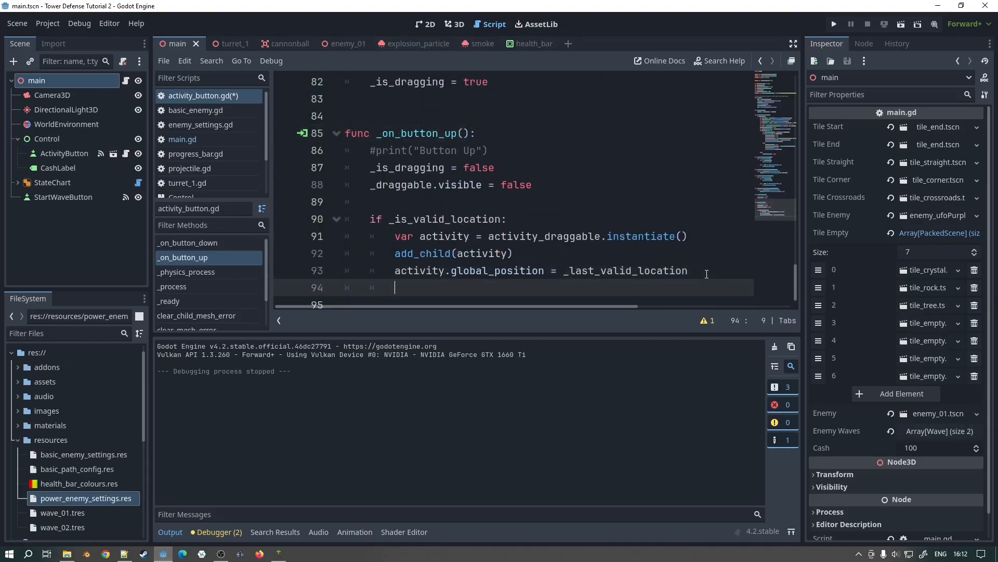
{"action": "type", "text": "main.cash -="}
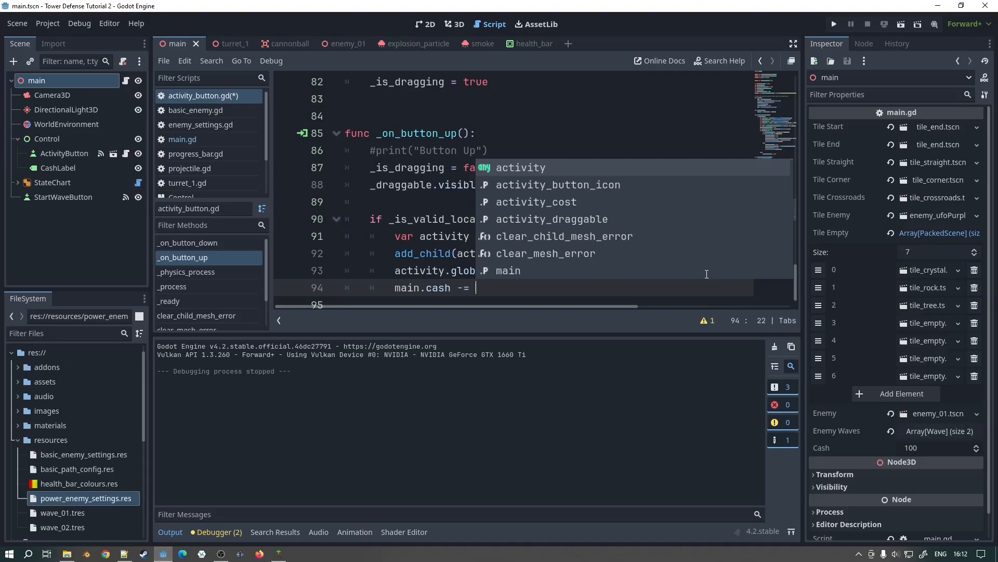
{"action": "type", "text": "activity_cost"}
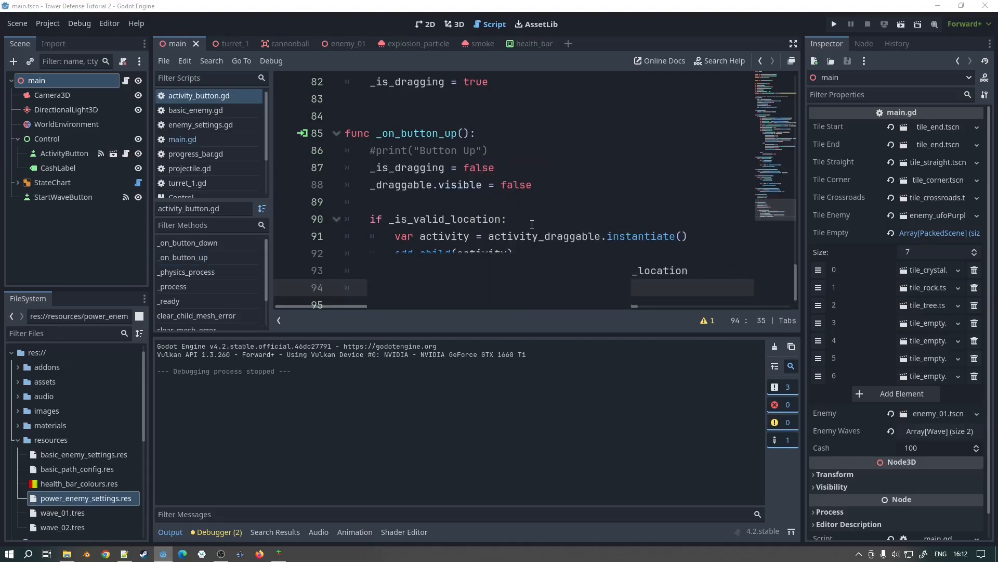
{"action": "left_click", "coordinate": [834, 24]}
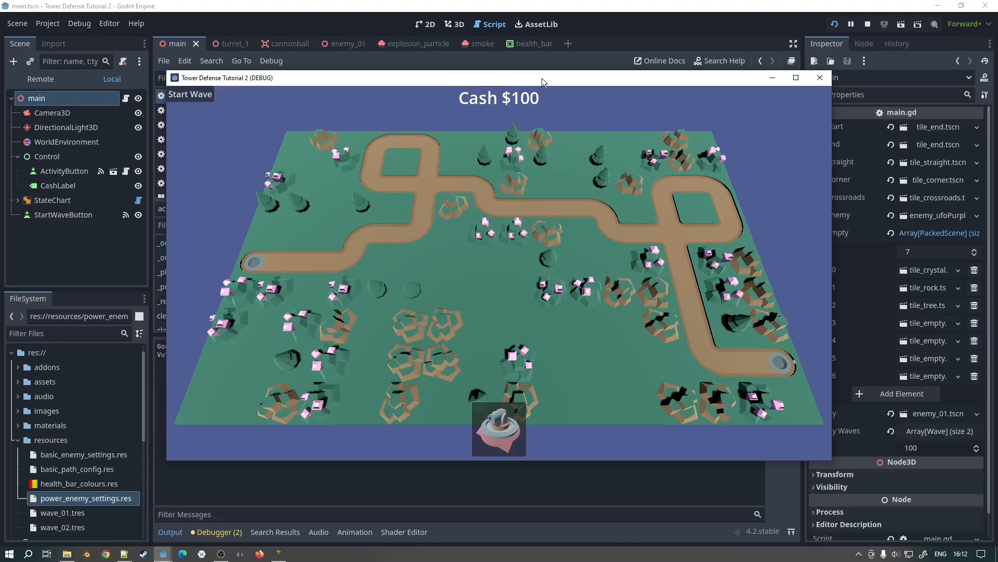
Buy and place a turret on the map so Cash drops from $100 to $40.
{"action": "left_click", "coordinate": [391, 206]}
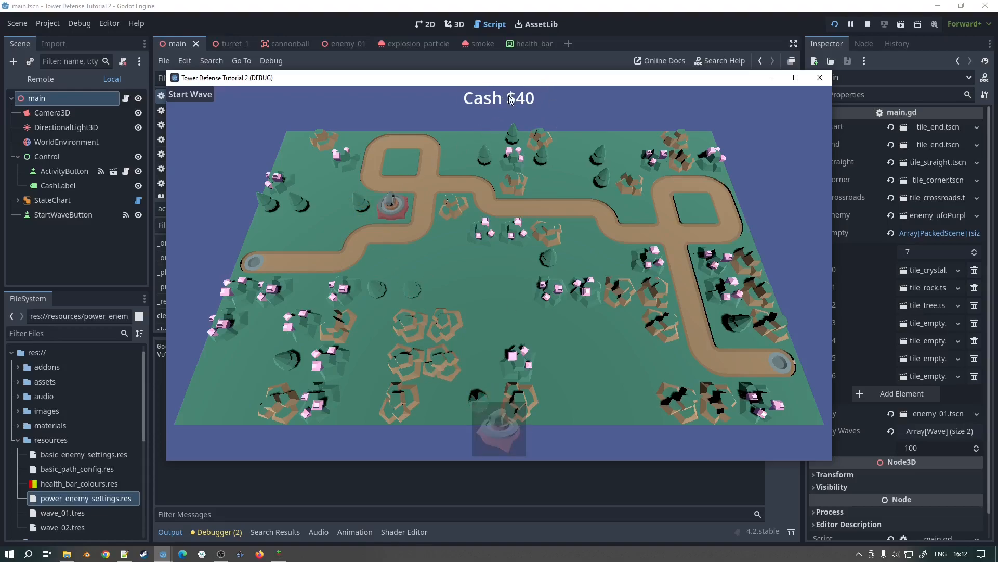
{"action": "mouse_move", "coordinate": [397, 212]}
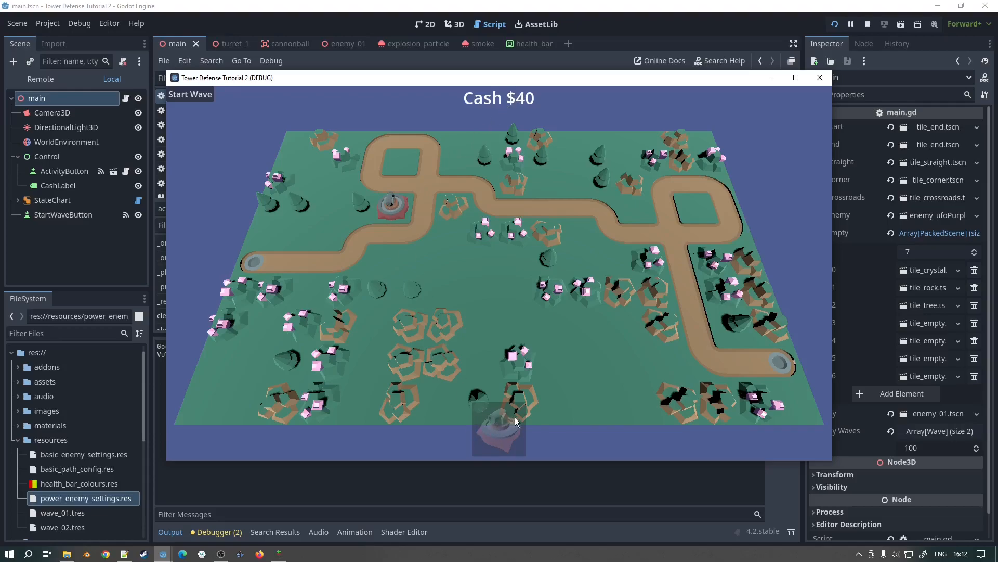
{"action": "mouse_move", "coordinate": [351, 301]}
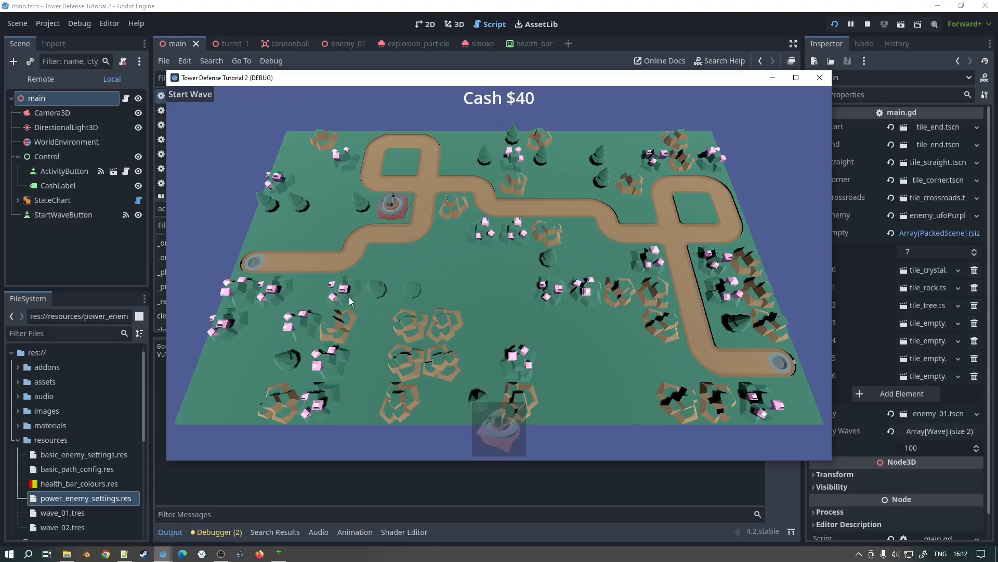
{"action": "mouse_move", "coordinate": [307, 214]}
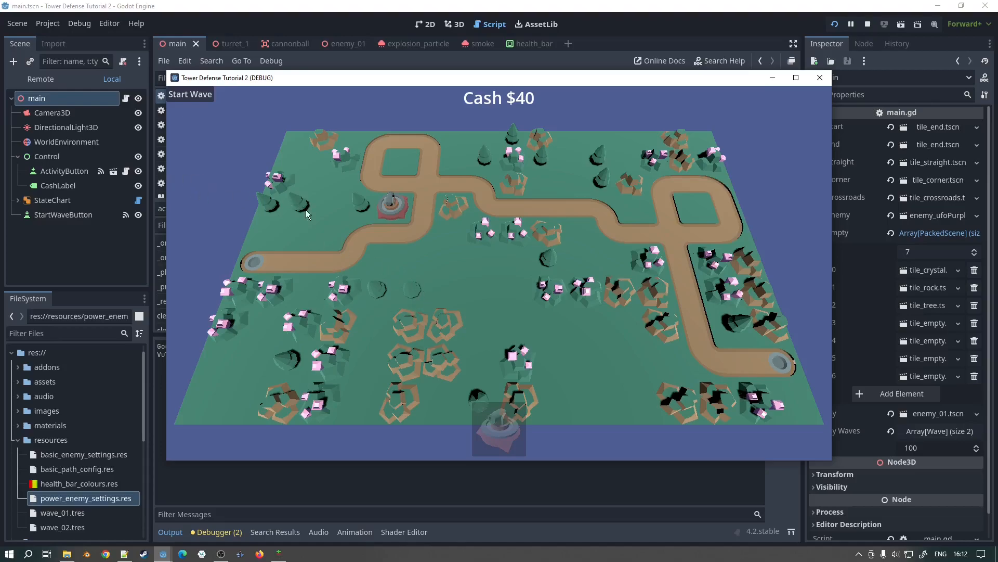
{"action": "mouse_move", "coordinate": [62, 175]}
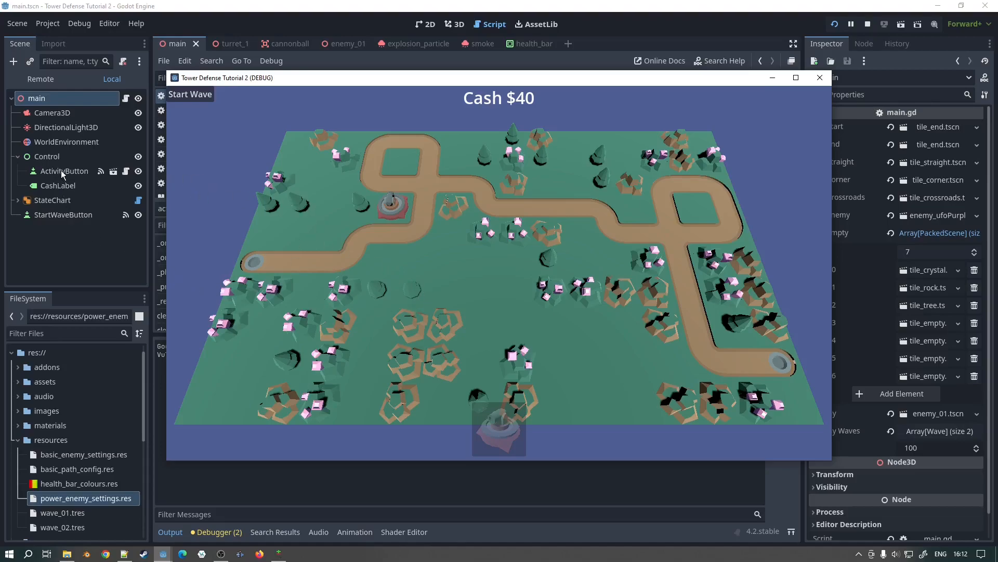
{"action": "mouse_move", "coordinate": [518, 118]}
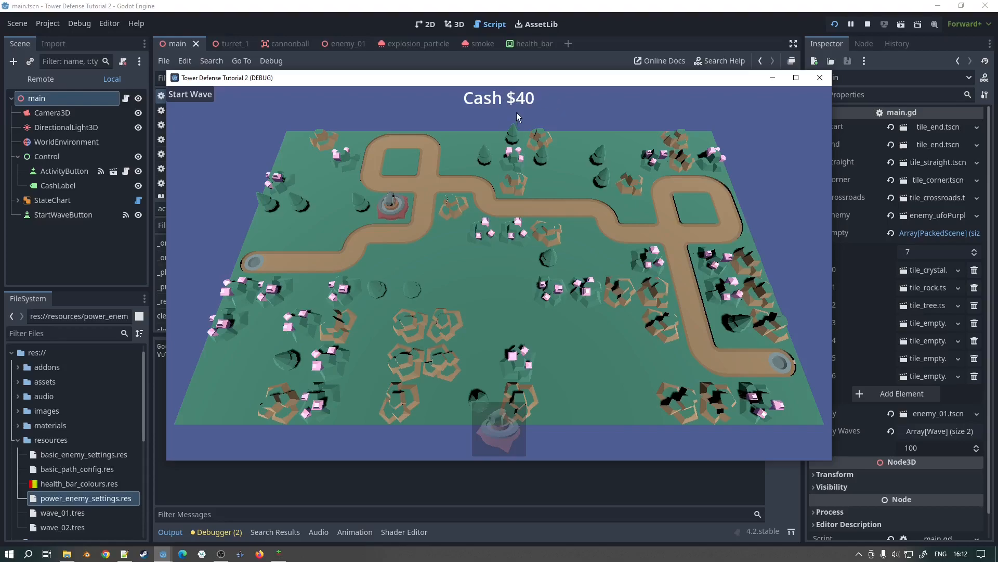
Stop the running game and scroll the FileSystem dock down to the scripts folder for enemy_settings.gd.
{"action": "left_click", "coordinate": [867, 24]}
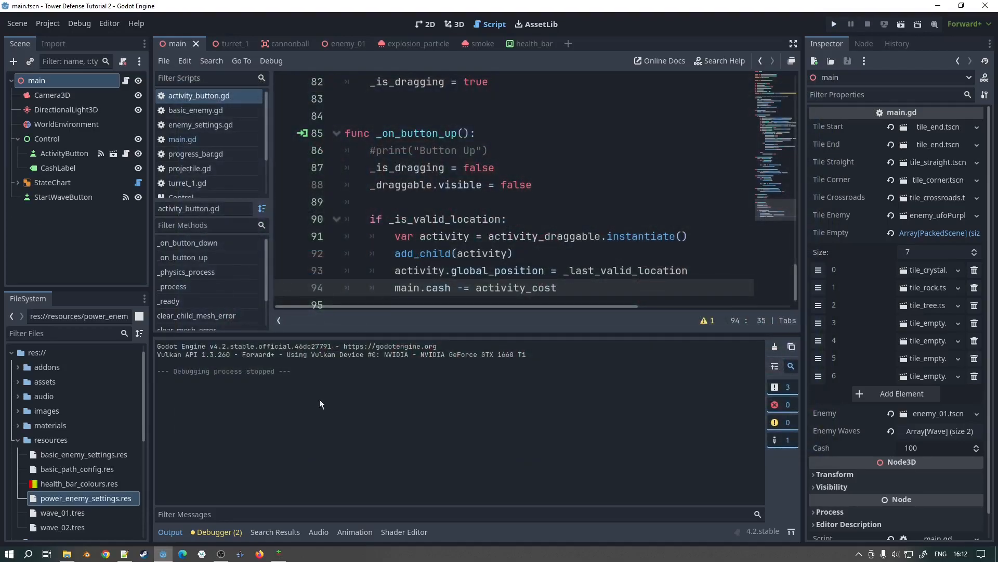
{"action": "scroll", "scroll_direction": "down", "scroll_amount": 3}
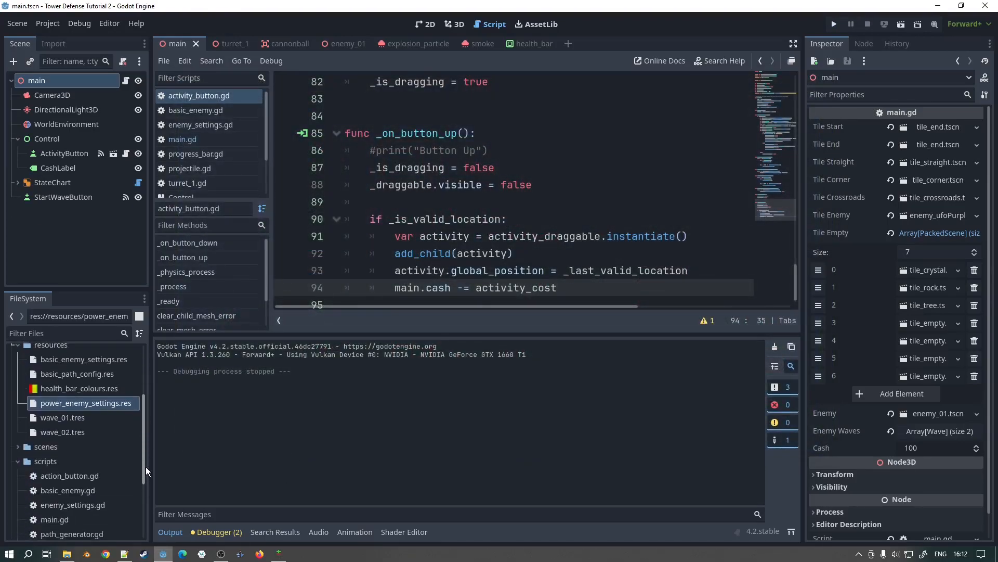
{"action": "scroll", "scroll_direction": "down", "scroll_amount": 3}
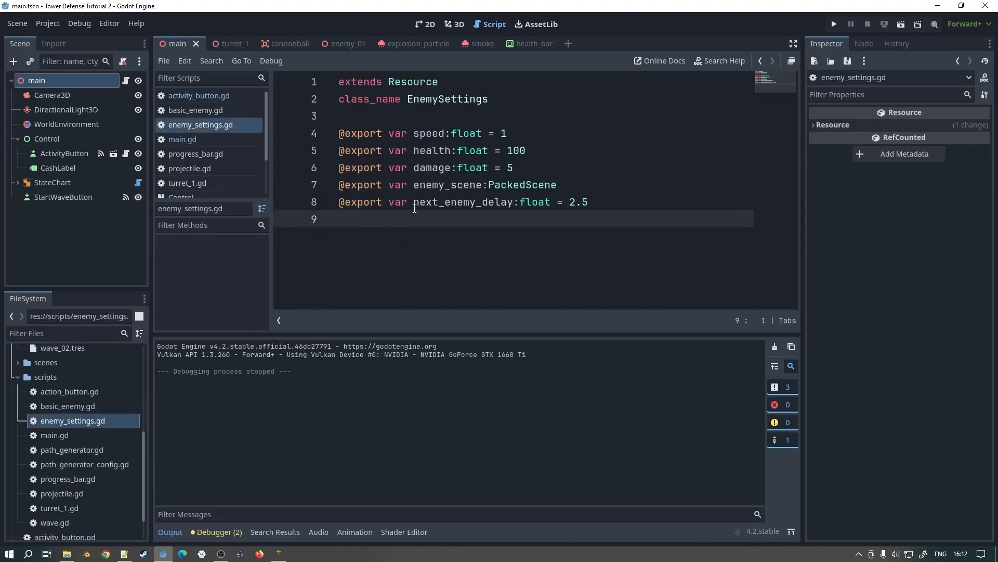
{"action": "type", "text": "@export var"}
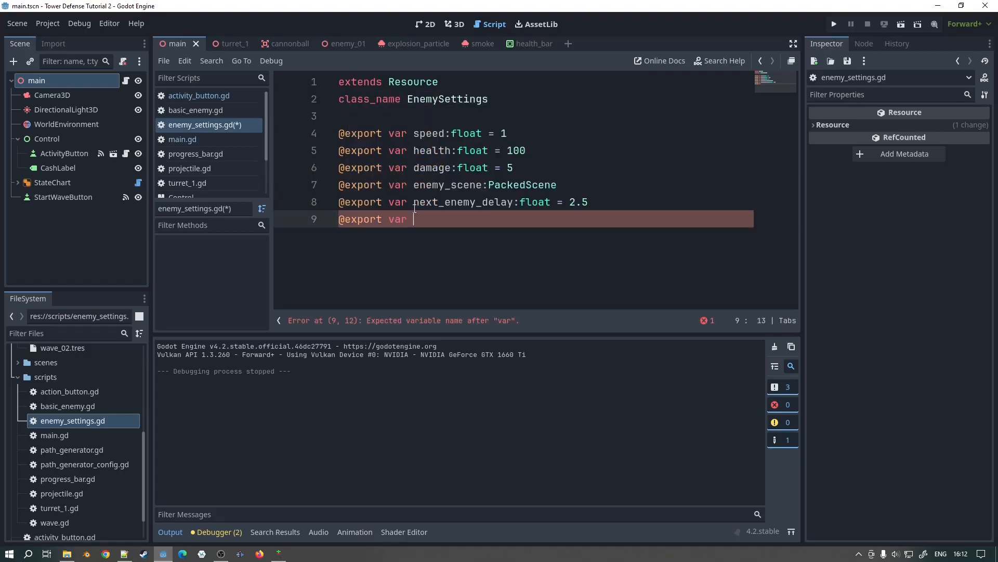
{"action": "type", "text": "destroy_va"}
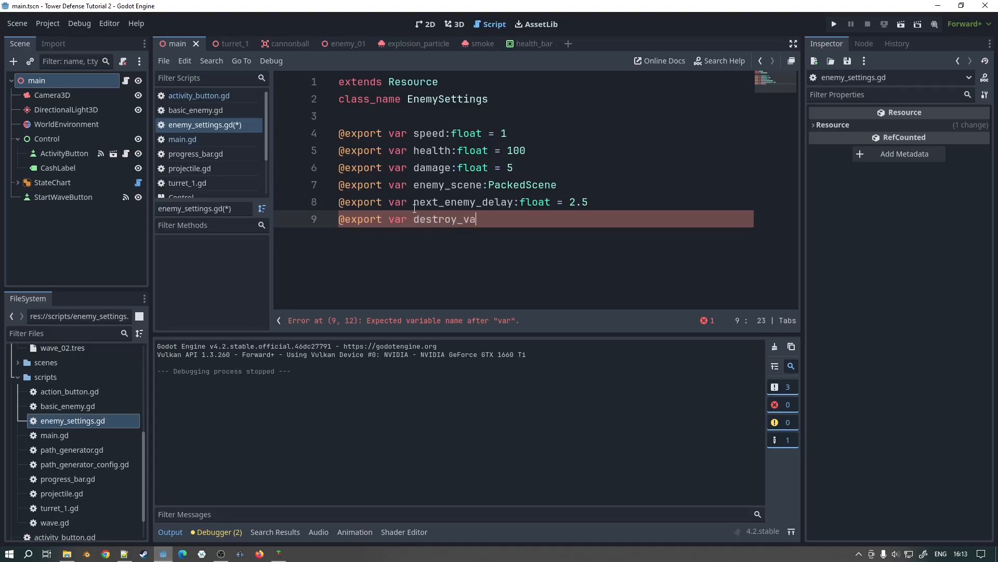
{"action": "type", "text": "lue ="}
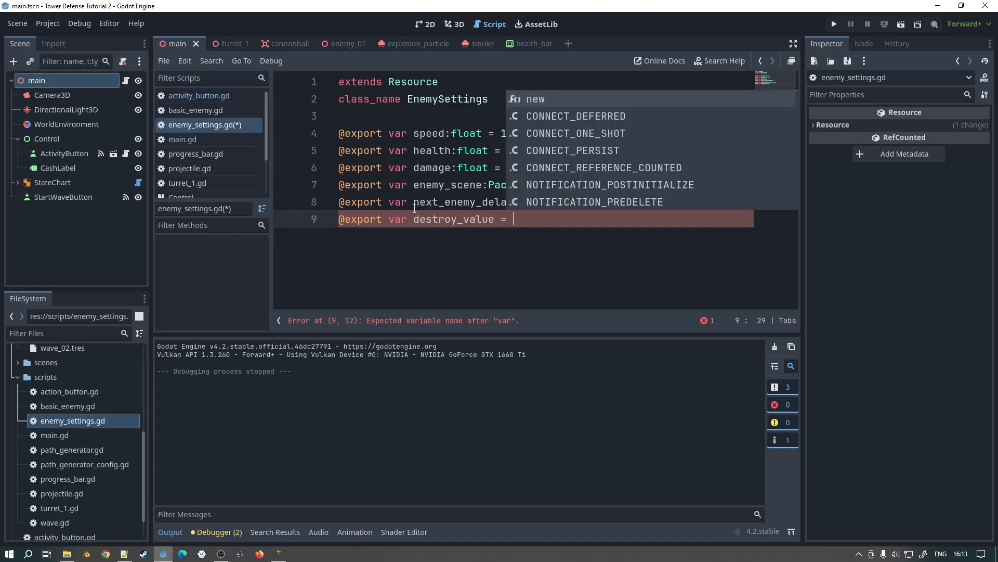
{"action": "type", "text": "20"}
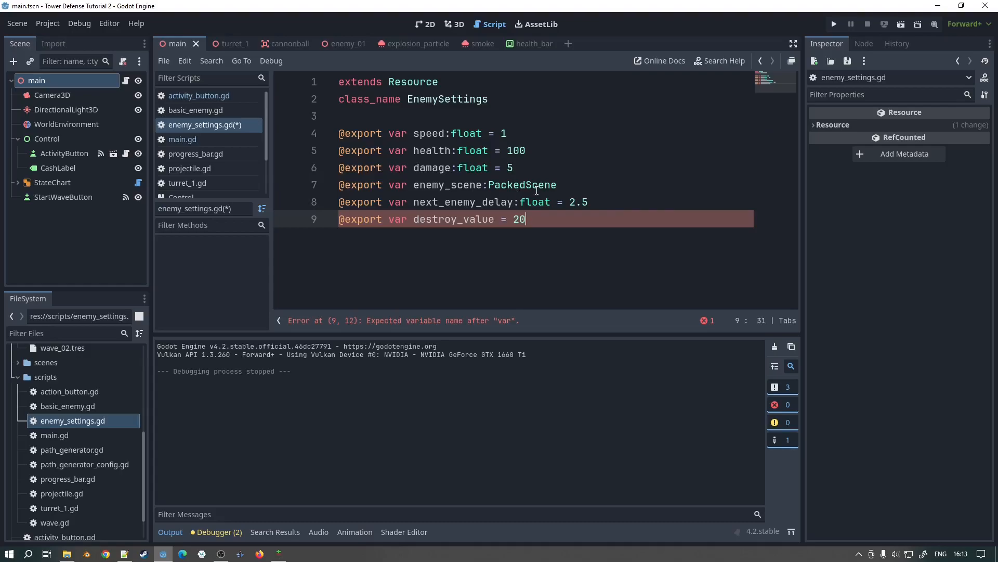
{"action": "type", "text": "3"}
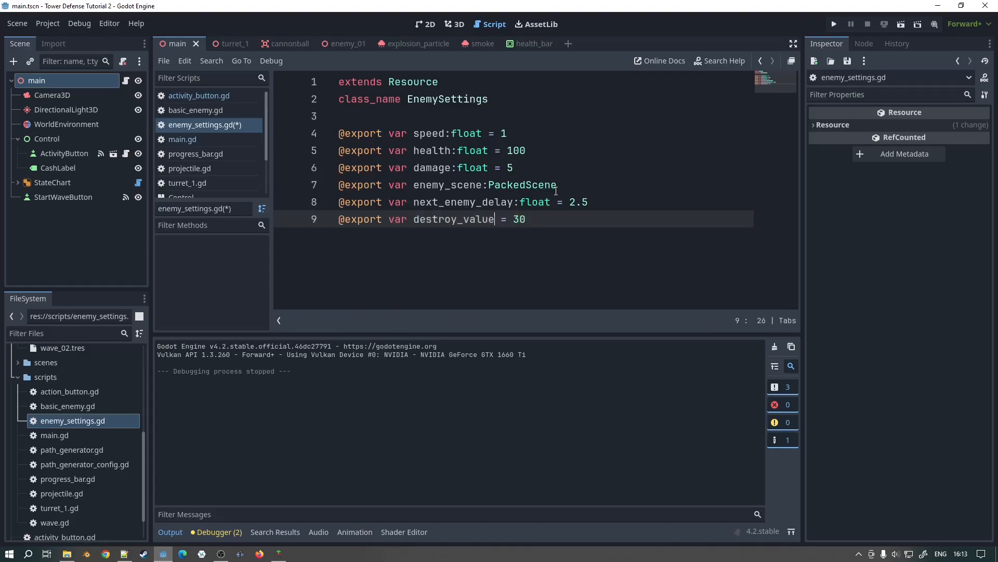
{"action": "type", "text": ":int"}
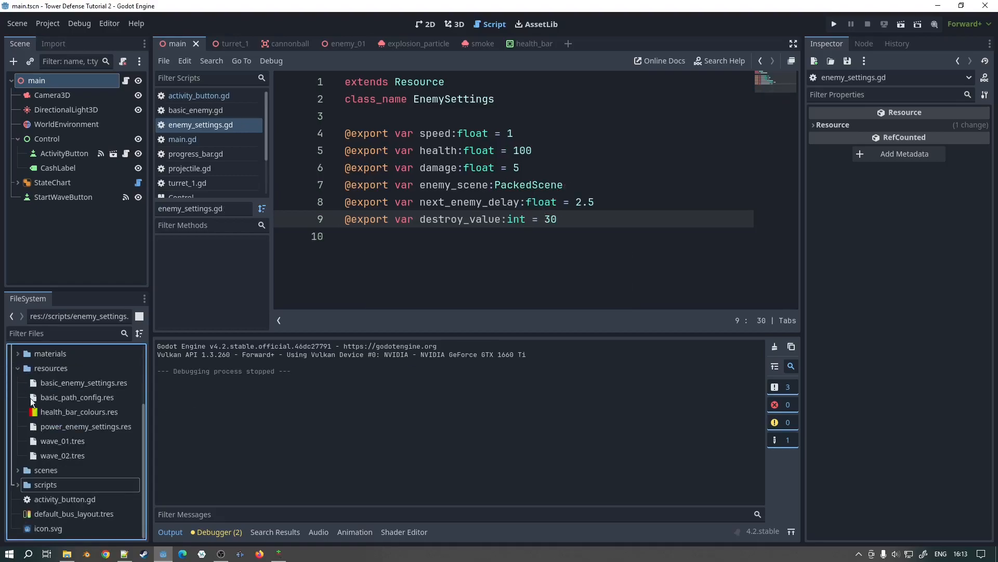
{"action": "left_click", "coordinate": [83, 383]}
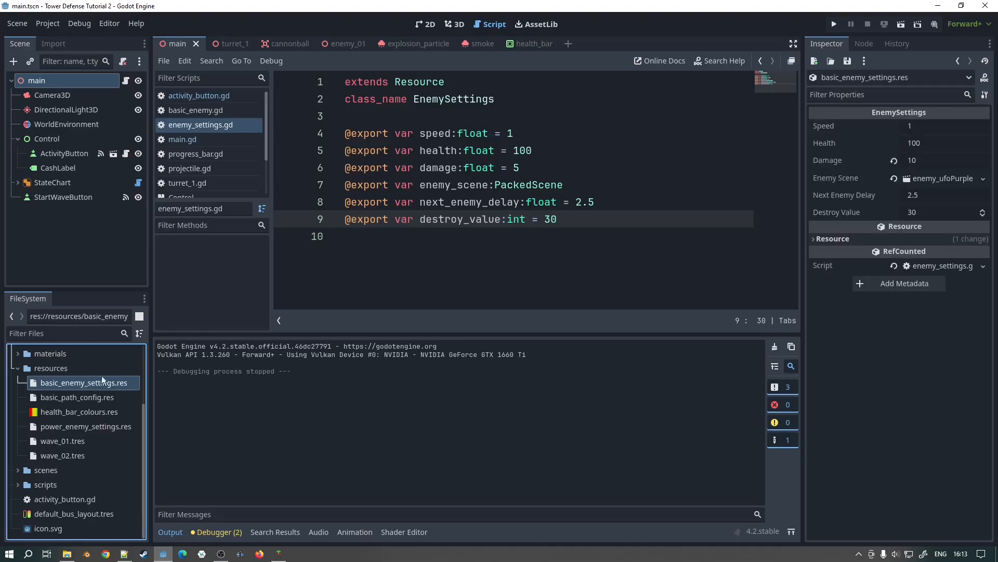
Keep basic enemy's Destroy Value at 30 and enter 40 for power_enemy_settings in the Inspector.
{"action": "left_click", "coordinate": [937, 213]}
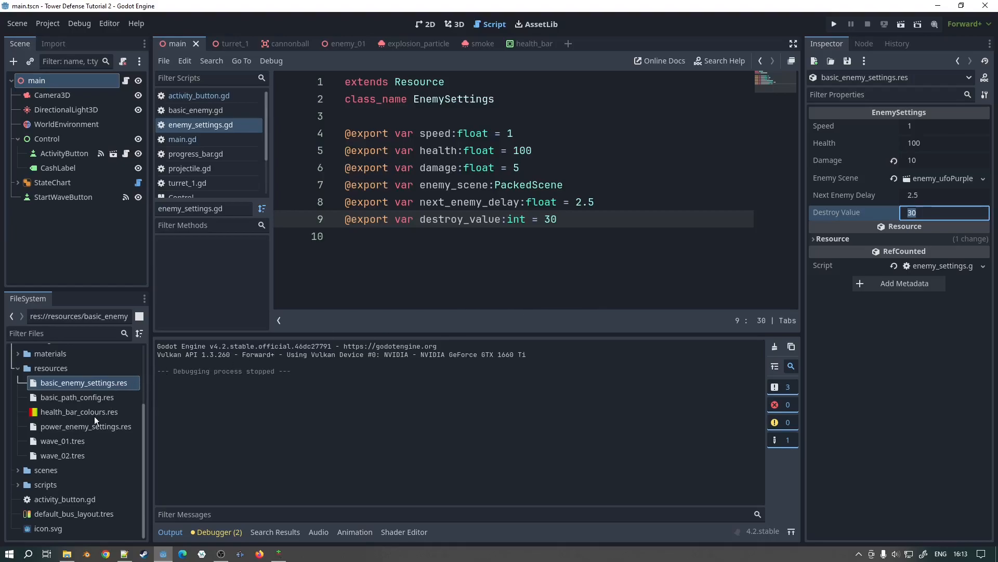
{"action": "left_click", "coordinate": [86, 426]}
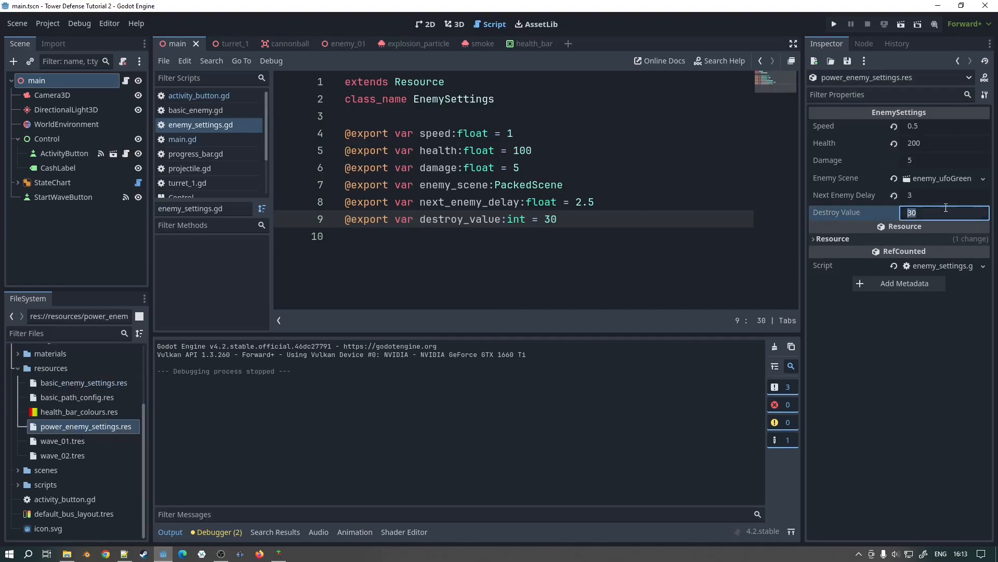
{"action": "type", "text": "40"}
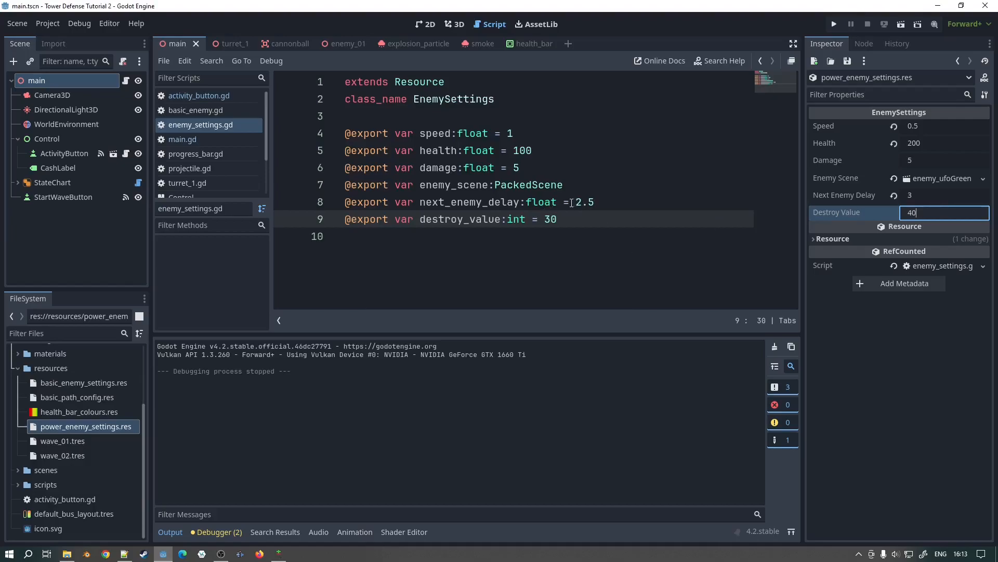
{"action": "mouse_move", "coordinate": [181, 208]}
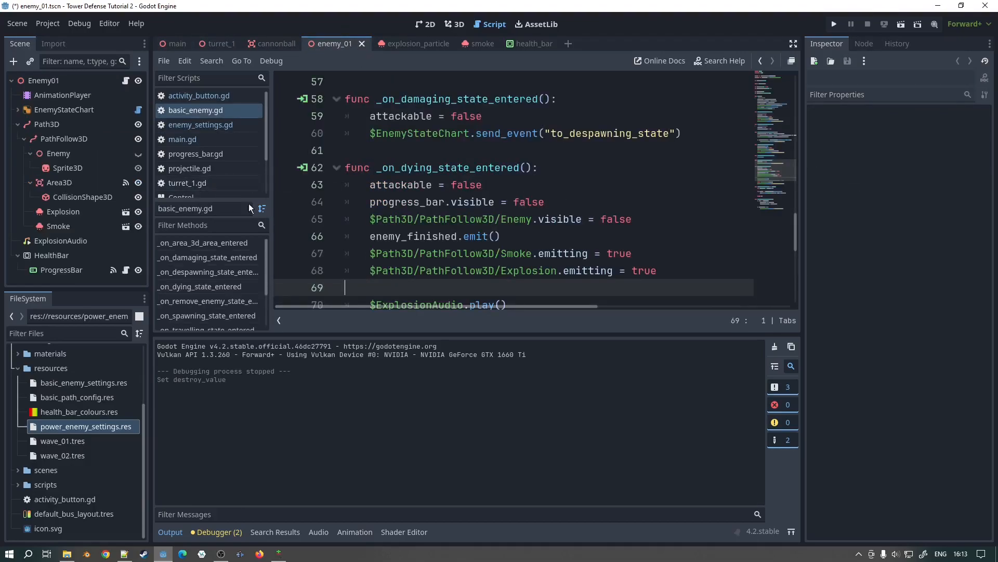
{"action": "mouse_move", "coordinate": [510, 189]}
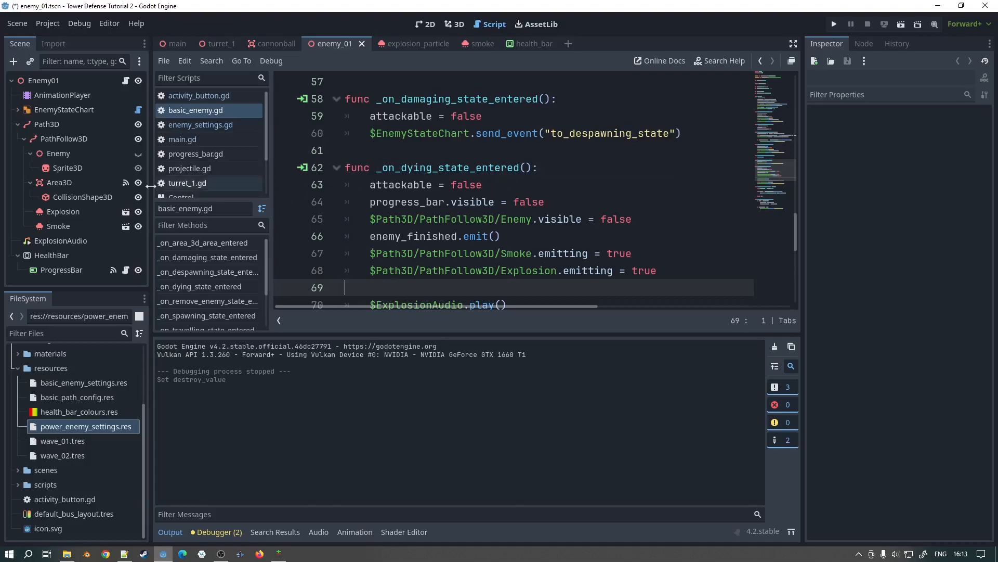
{"action": "mouse_move", "coordinate": [59, 98]}
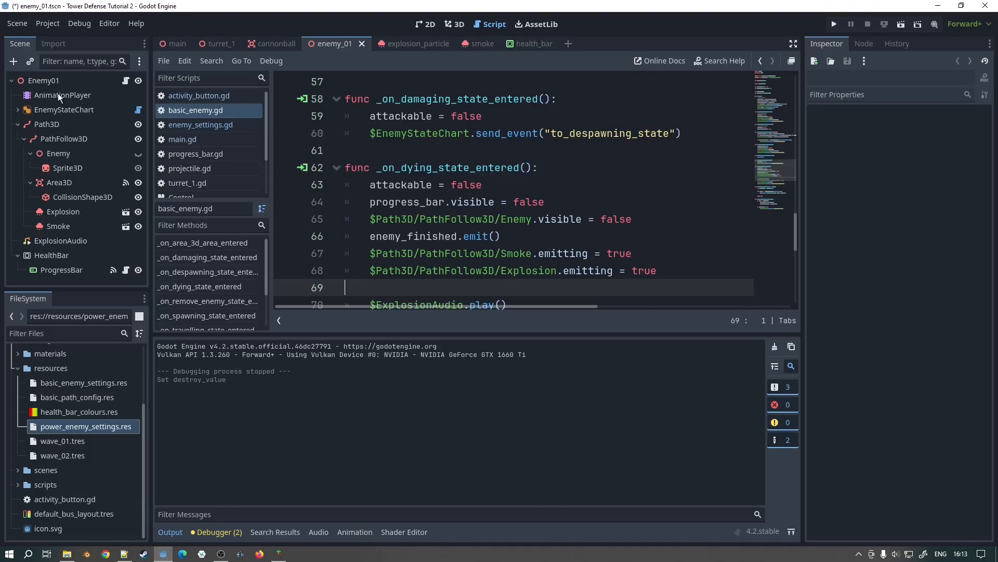
{"action": "mouse_move", "coordinate": [190, 169]}
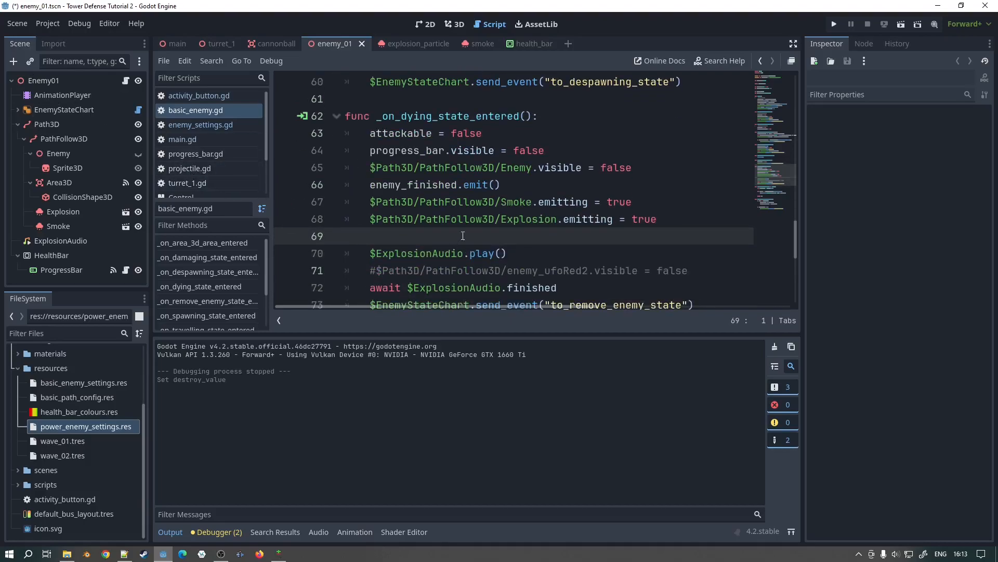
Scroll basic_enemy.gd down to the _on_dying_state_entered handler.
{"action": "scroll", "scroll_direction": "down", "scroll_amount": 3}
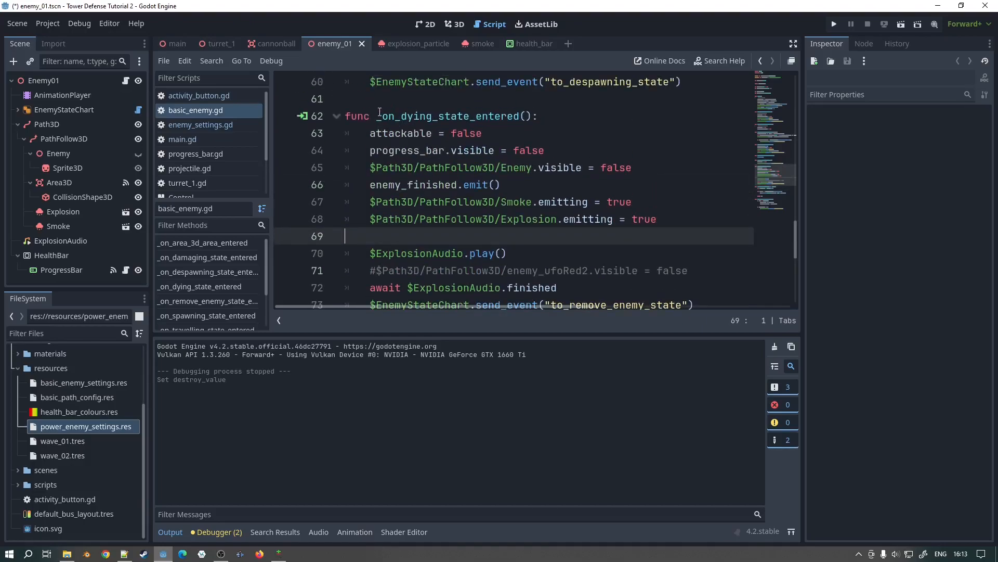
{"action": "scroll", "scroll_direction": "down", "scroll_amount": 3}
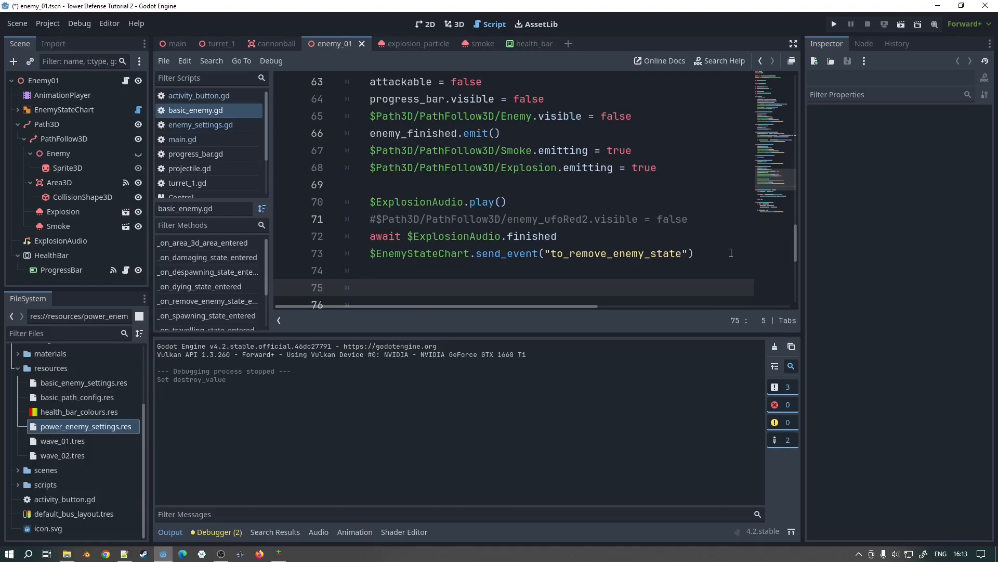
Start the cash line with get_tree().get_node, then select the partial call to rewrite it.
{"action": "type", "text": "get_tree()"}
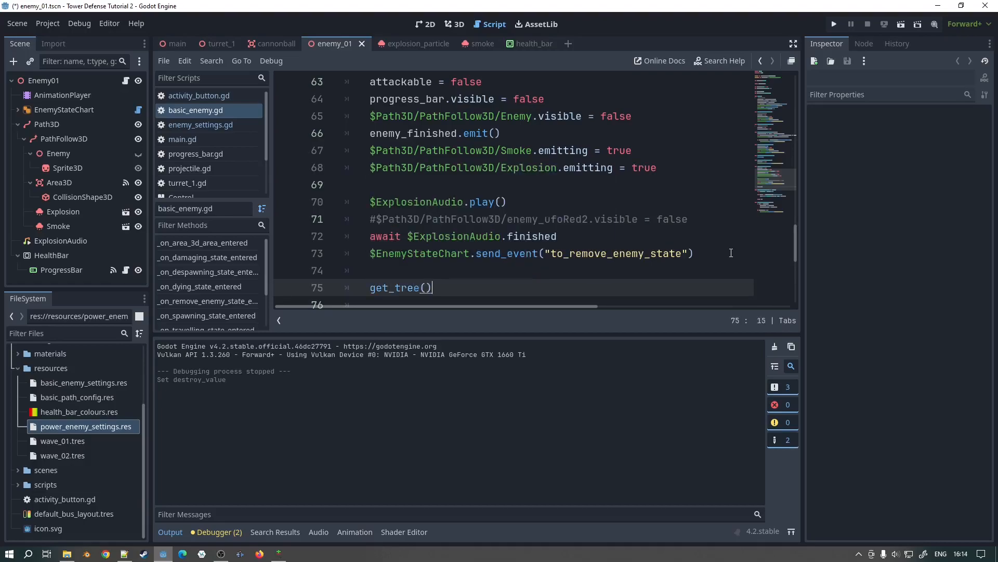
{"action": "type", "text": ".get_node"}
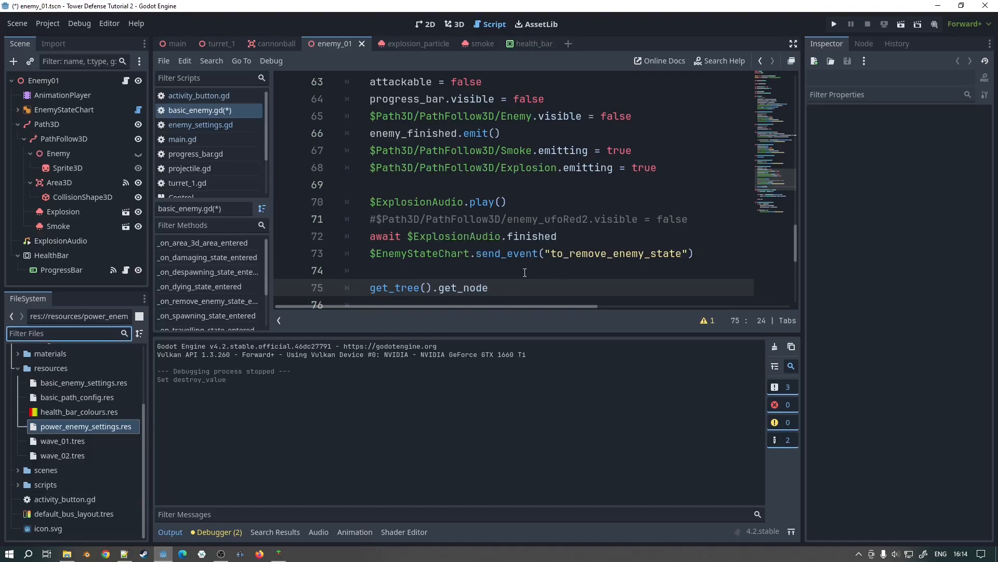
{"action": "left_click_drag", "start_coordinate": [369, 287], "coordinate": [489, 287]}
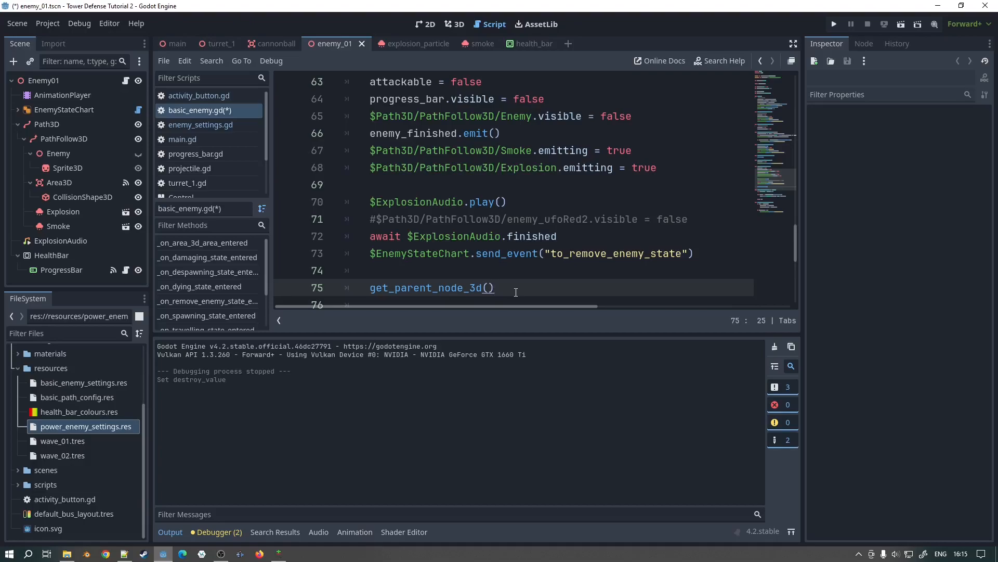
{"action": "type", "text": ".cas"}
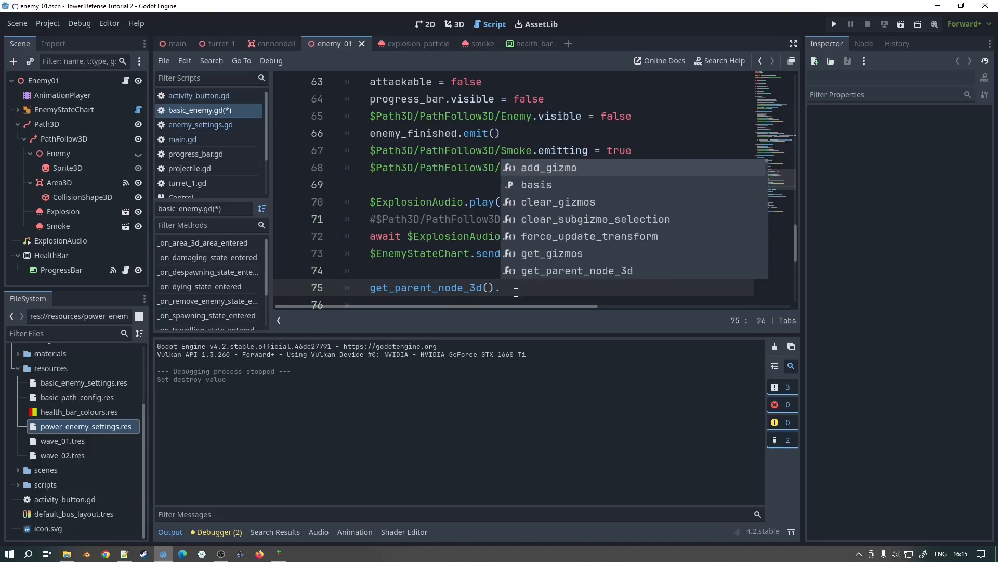
Write get_node("main").cash += enemy_settings.destroy_value on line 75 of basic_enemy.gd.
{"action": "type", "text": "get_node()"}
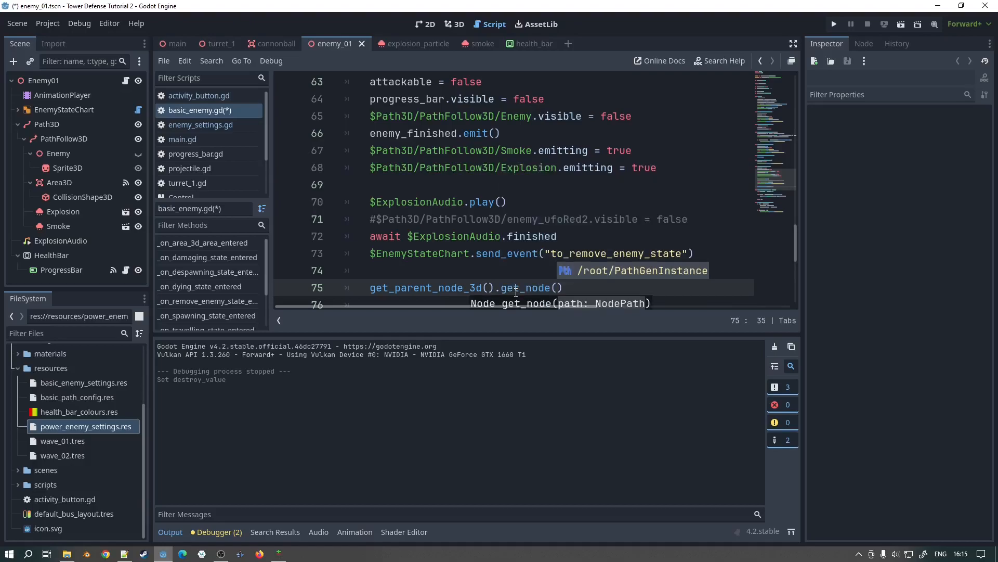
{"action": "type", "text": "\"main\")."}
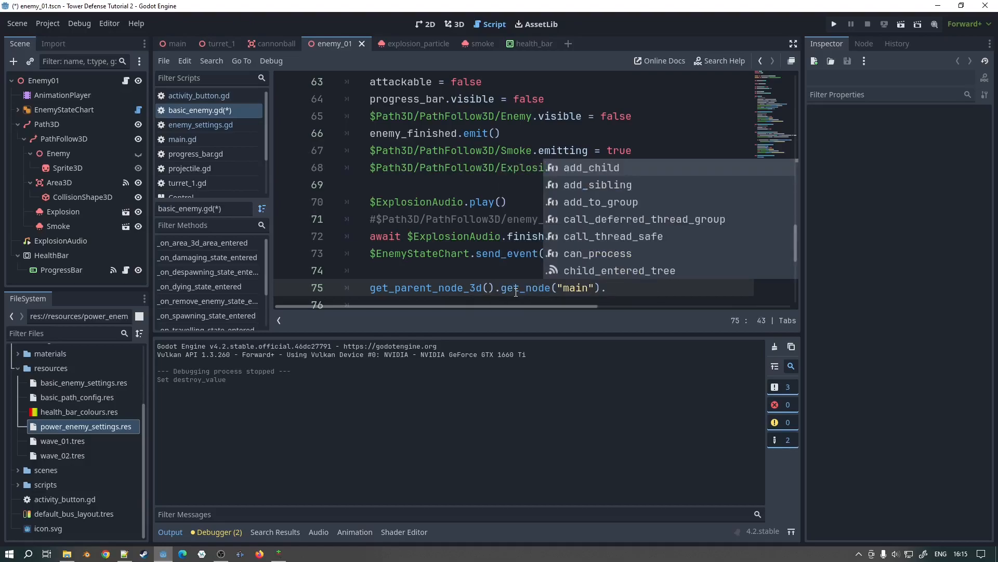
{"action": "type", "text": "cash +="}
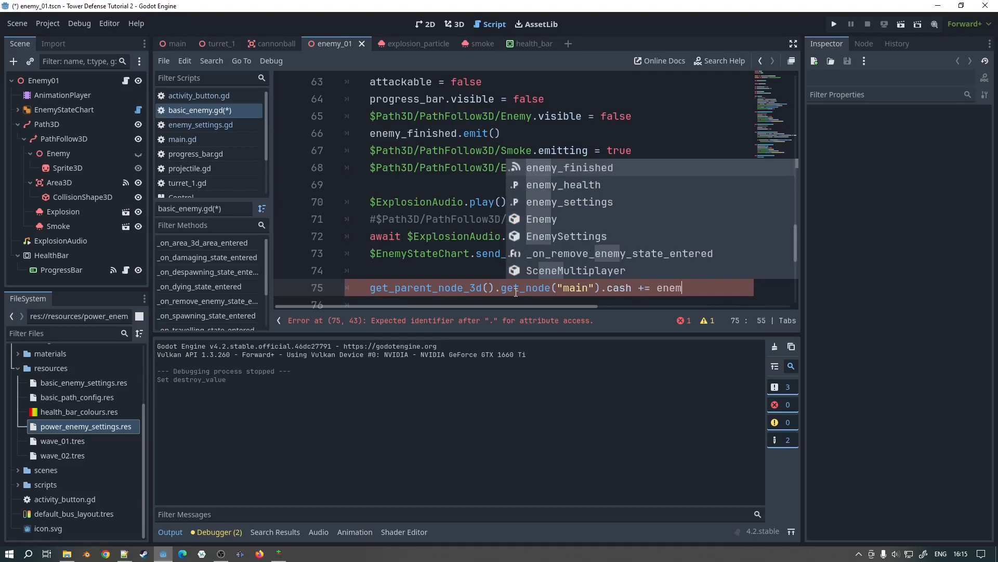
{"action": "type", "text": "enemy_settings."}
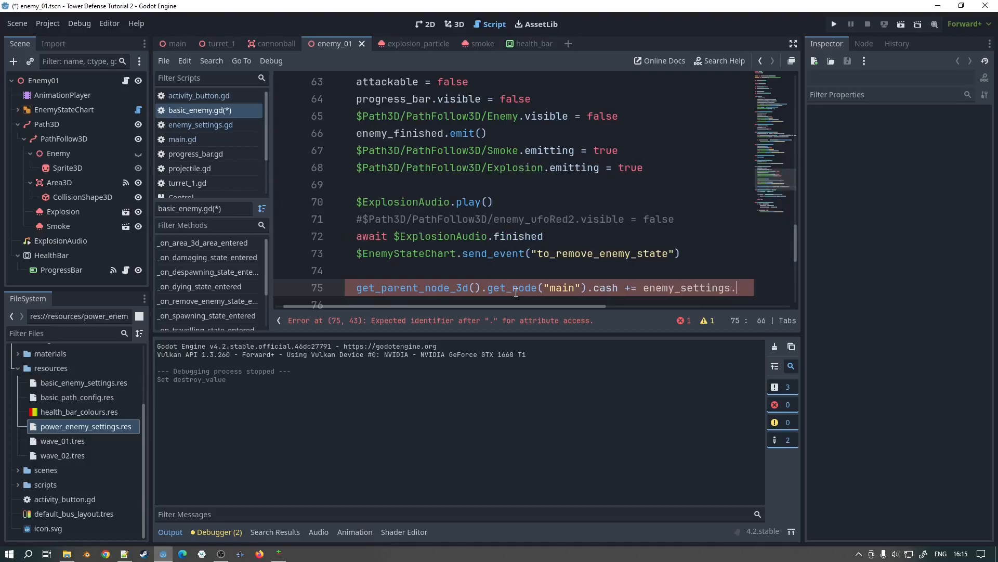
{"action": "type", "text": "va"}
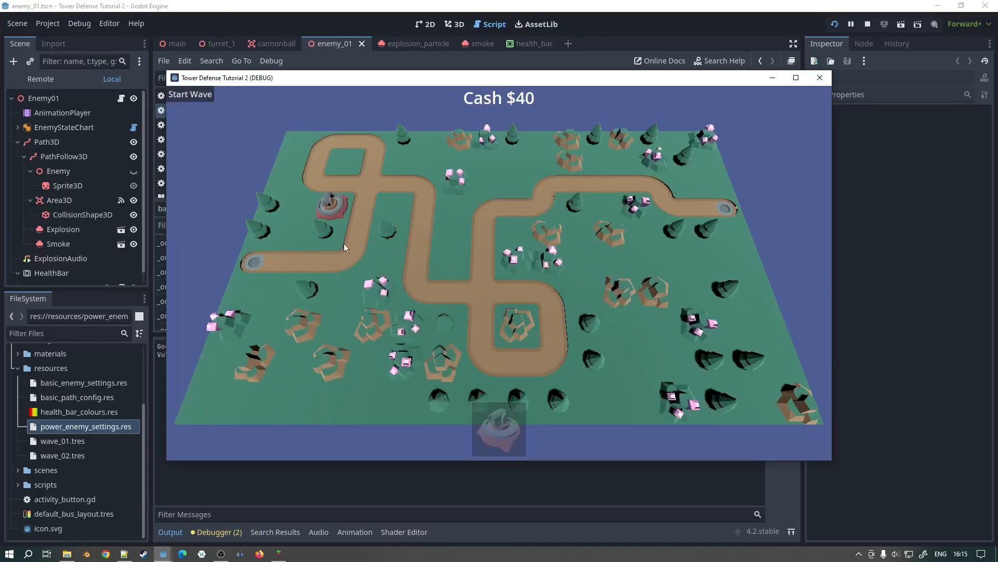
{"action": "mouse_move", "coordinate": [190, 102]}
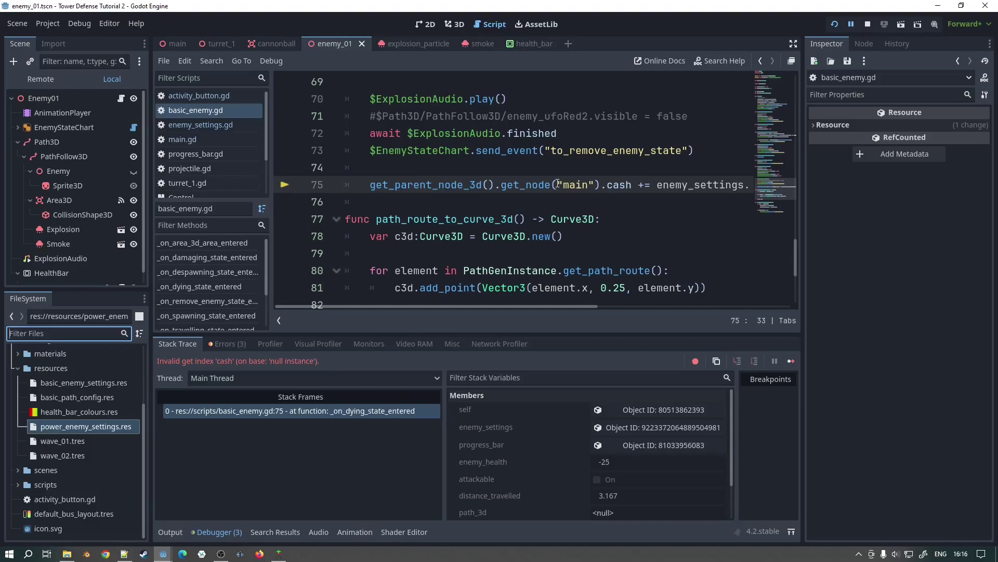
Focus line 75 flagged by the 'Invalid get index cash' error before rerunning the project.
{"action": "left_click", "coordinate": [506, 185]}
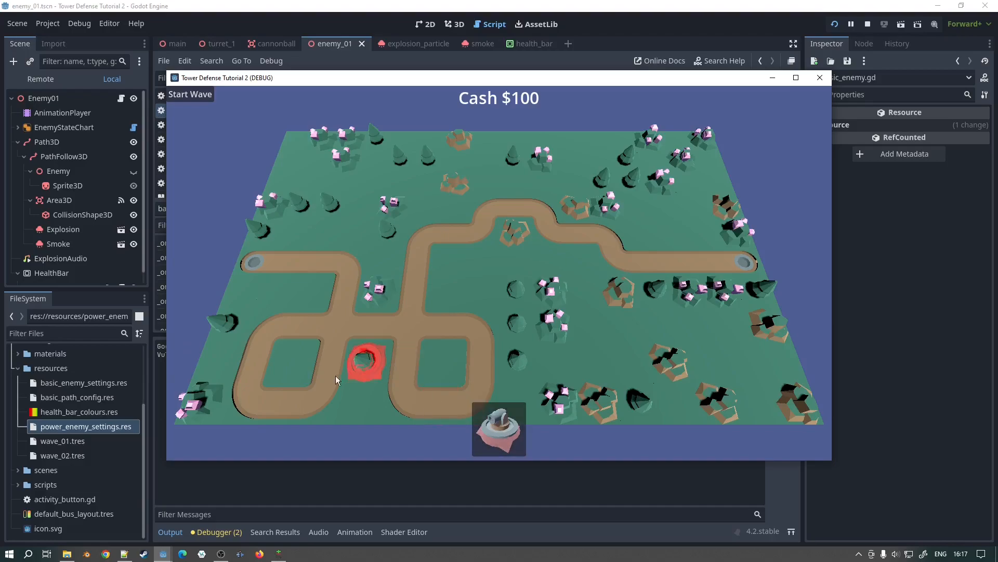
Place a turret inside the left track loop, dropping Cash to $40, and let the wave play.
{"action": "left_click", "coordinate": [364, 368]}
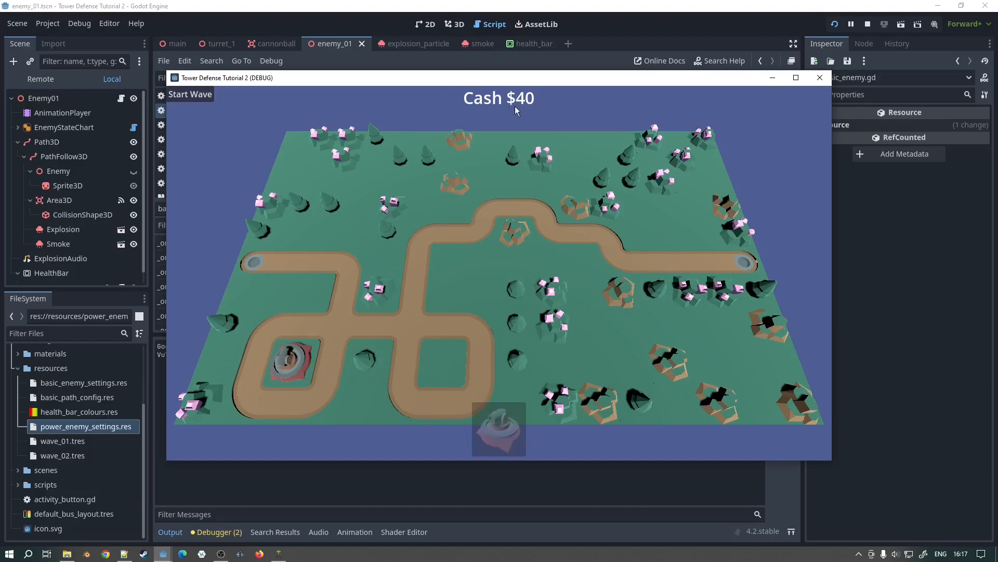
{"action": "mouse_move", "coordinate": [206, 230]}
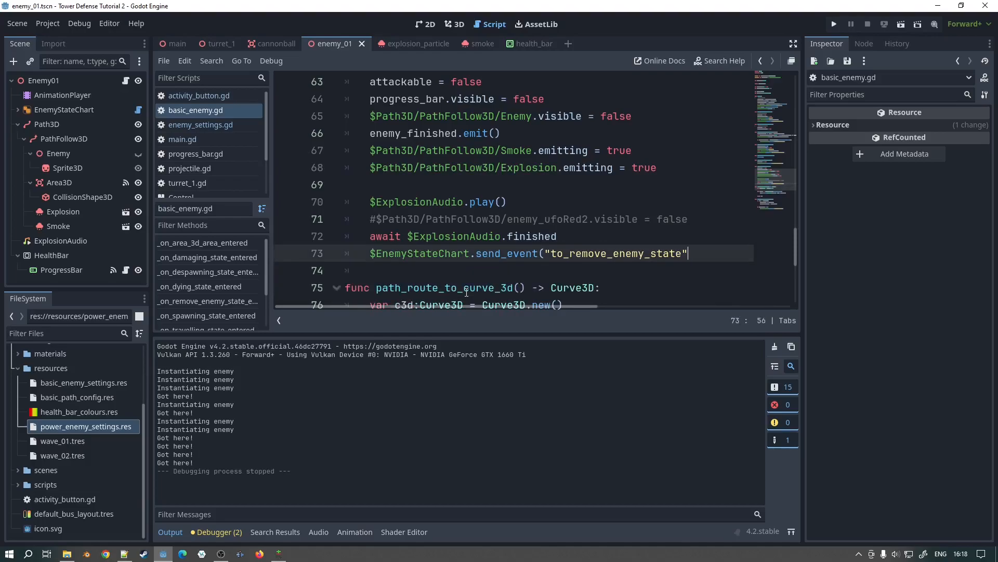
Undo line 75, add get_parent_node_3d().cash += enemy_settings.destroy_value on line 65 and run the project.
{"action": "type", "text": "z"}
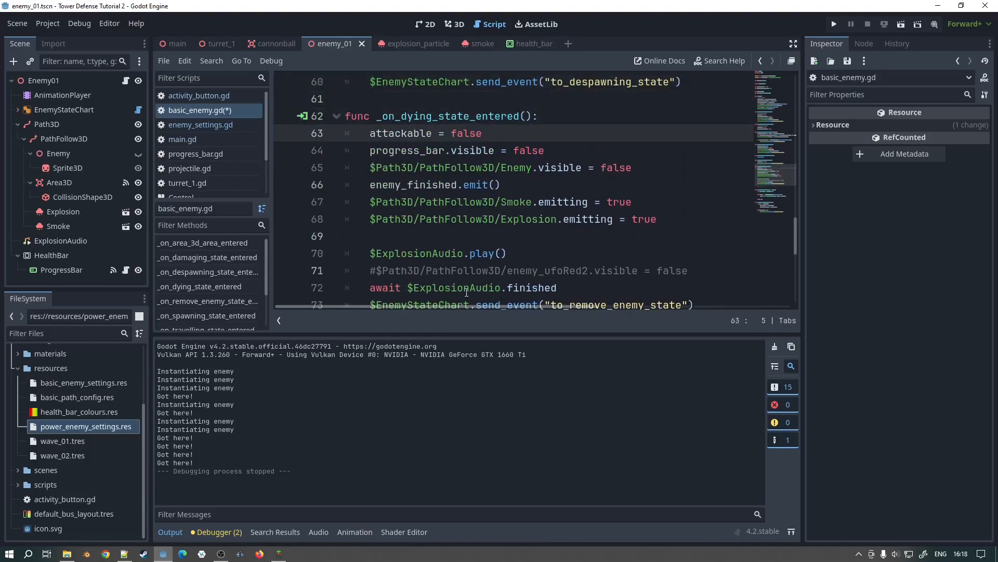
{"action": "type", "text": "get_parent_node_3d().cash += enemy_settings.destroy_value"}
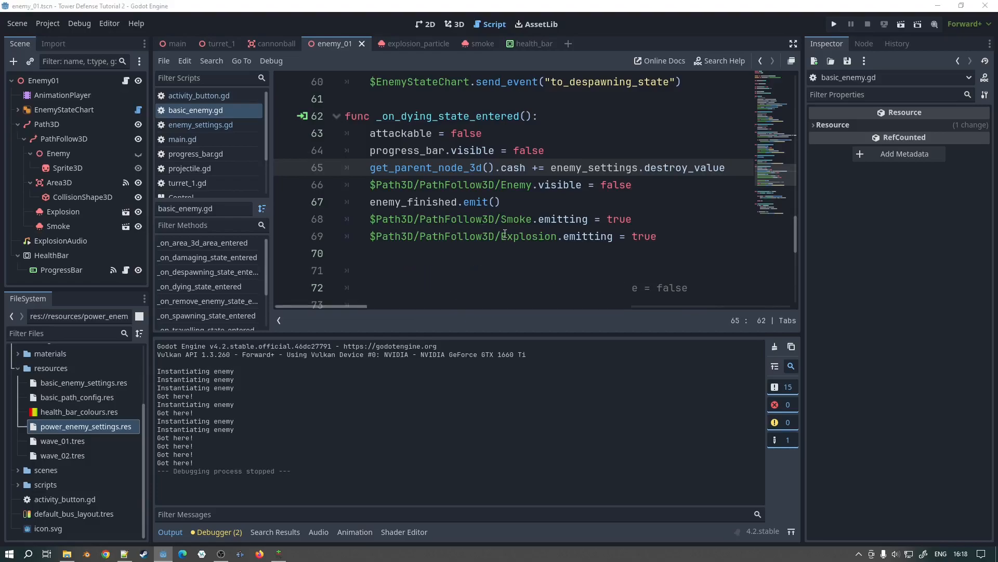
{"action": "left_click", "coordinate": [834, 24]}
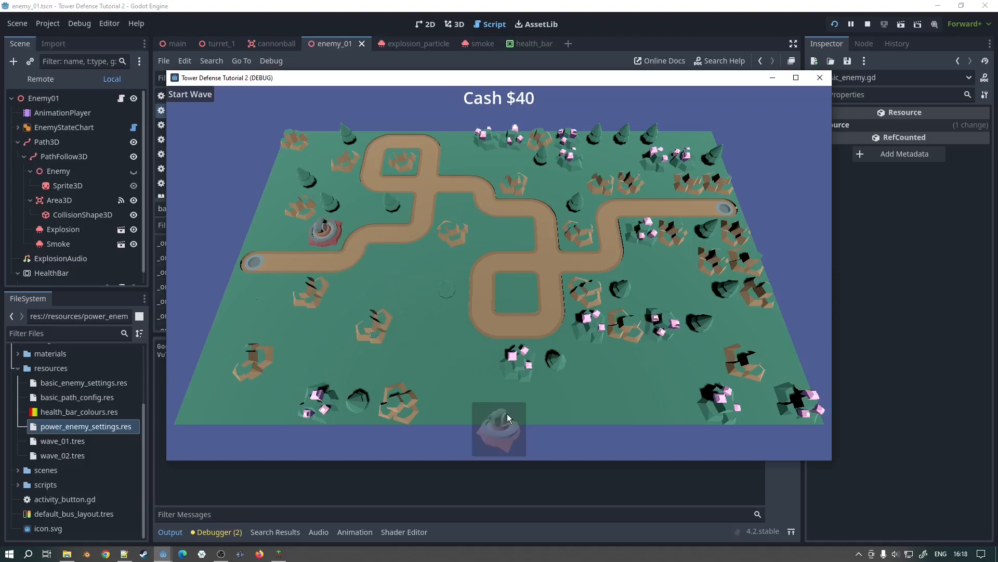
{"action": "mouse_move", "coordinate": [191, 95]}
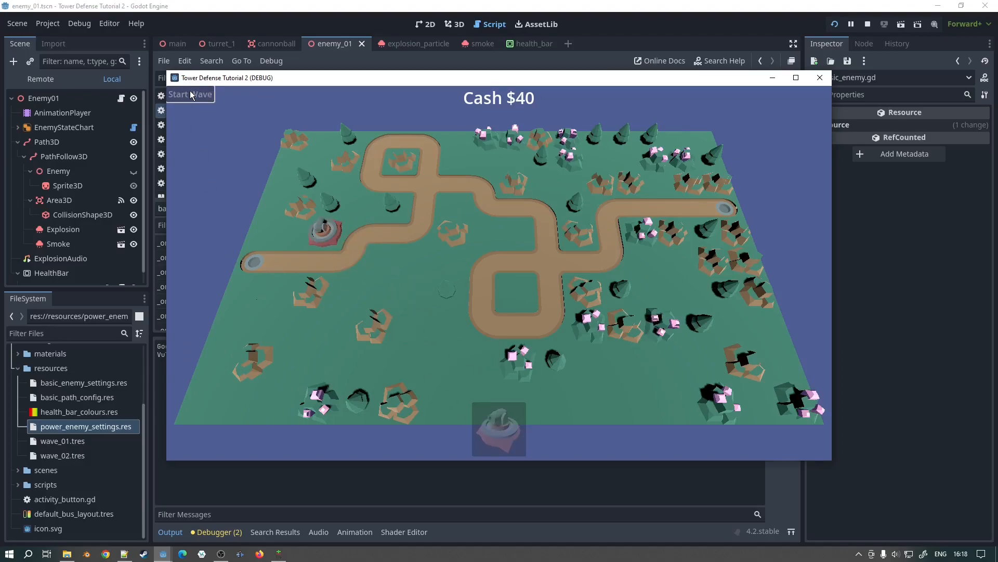